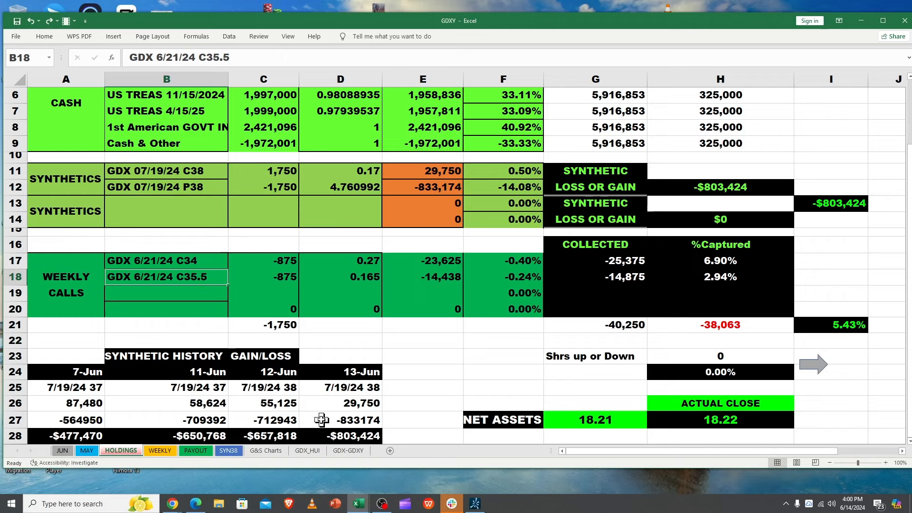
mouse_move(338, 504)
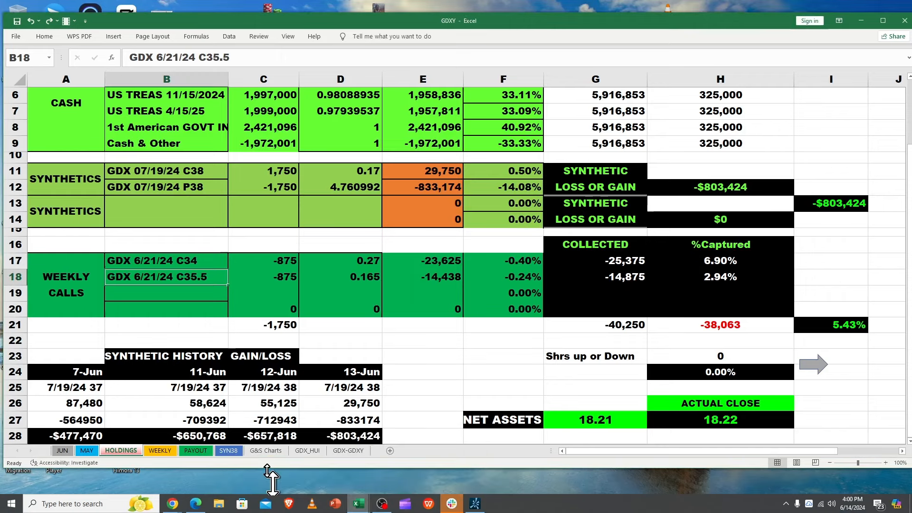
Switch to the JUN monthly tracking sheet of the GDXY workbook.
click(431, 342)
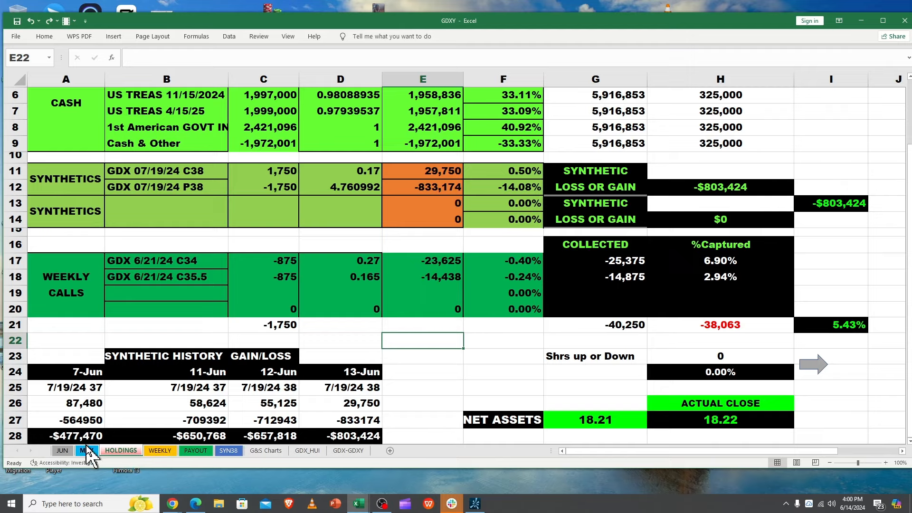
click(87, 451)
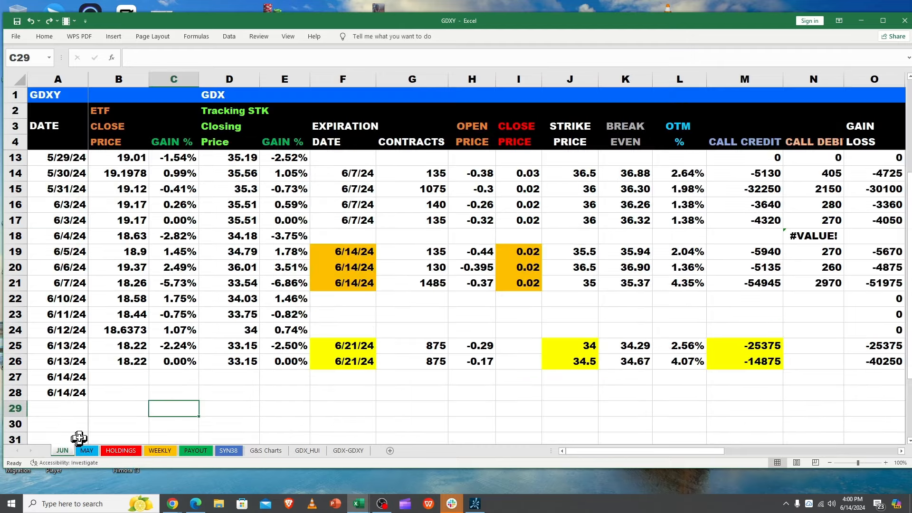
mouse_move(115, 340)
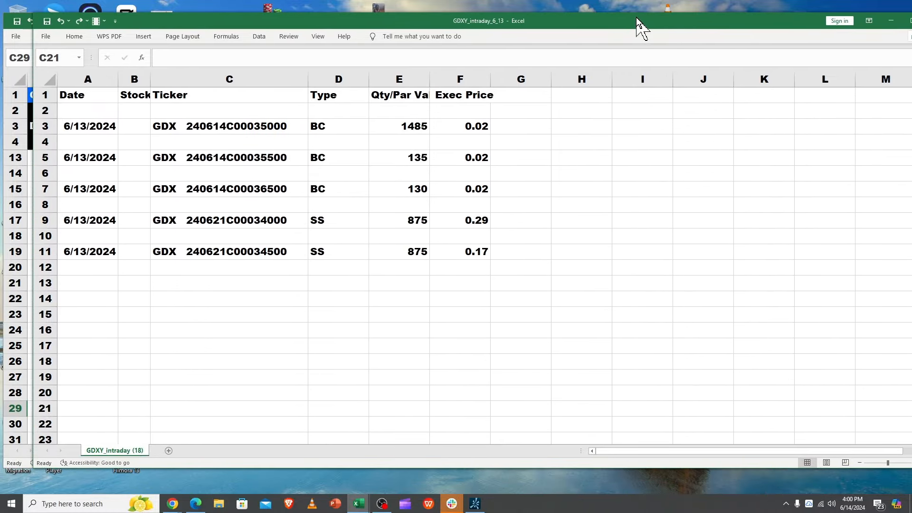
click(228, 408)
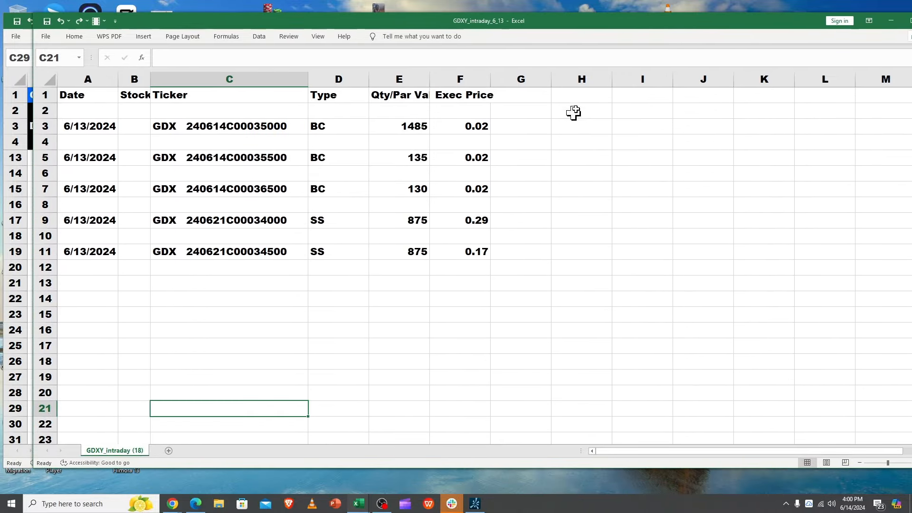
mouse_move(327, 184)
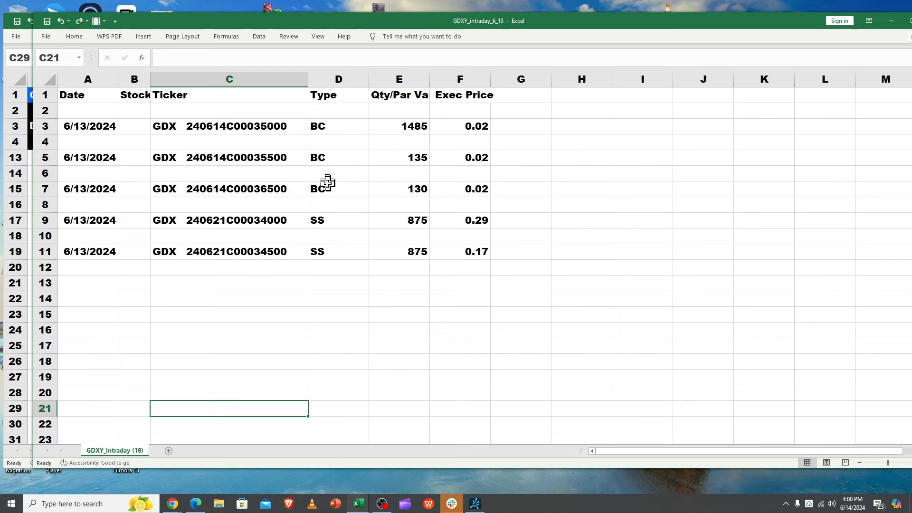
mouse_move(340, 241)
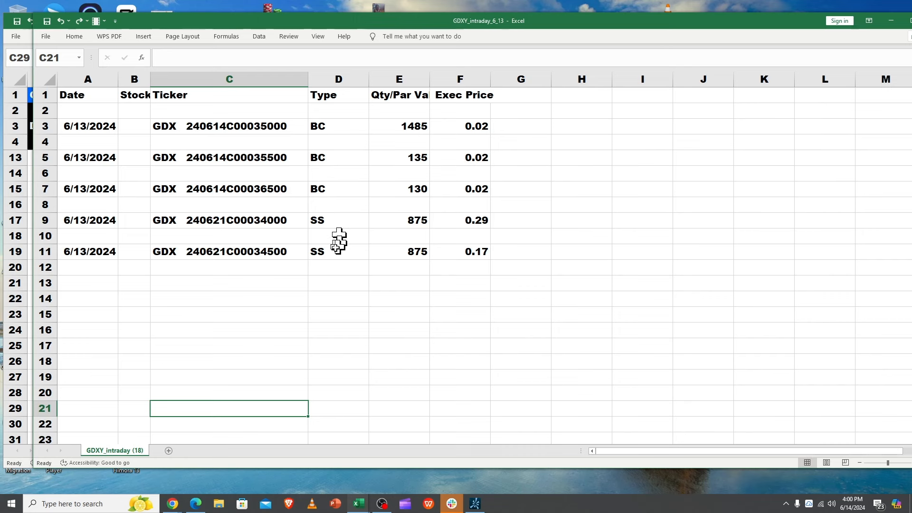
mouse_move(406, 201)
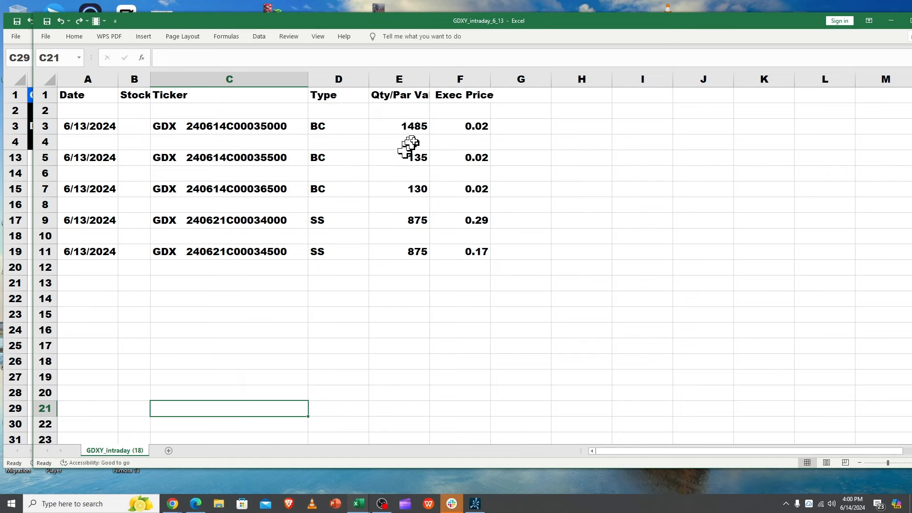
mouse_move(209, 139)
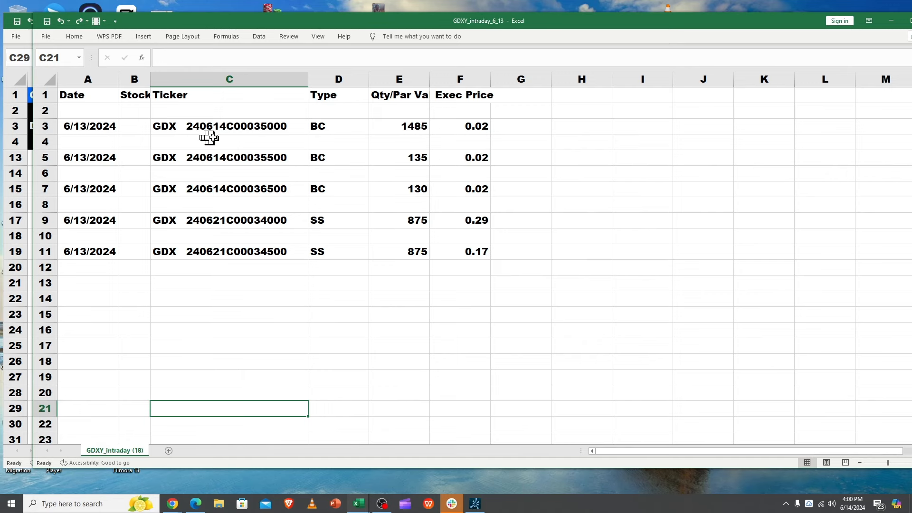
mouse_move(241, 192)
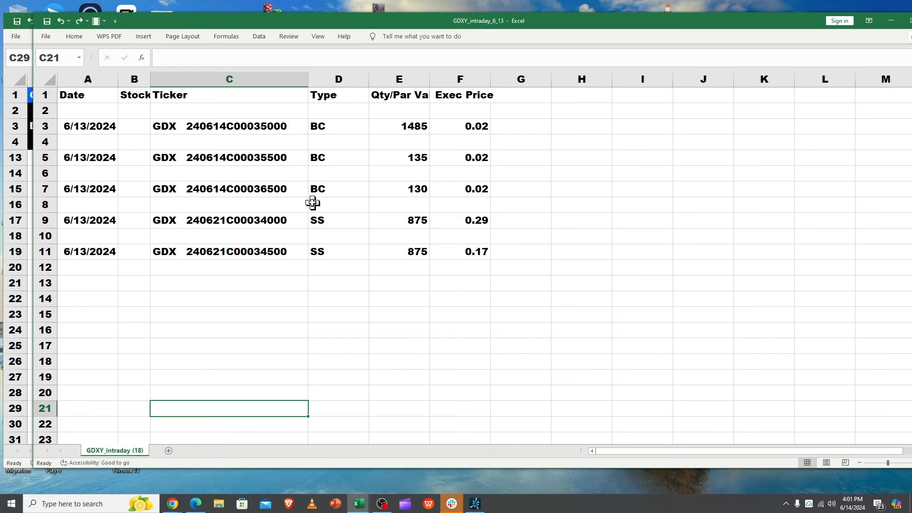
mouse_move(412, 152)
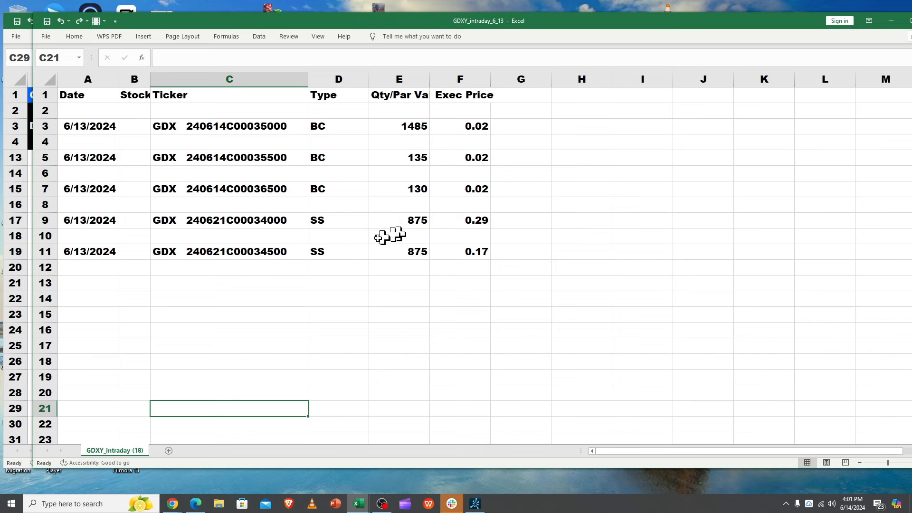
mouse_move(367, 245)
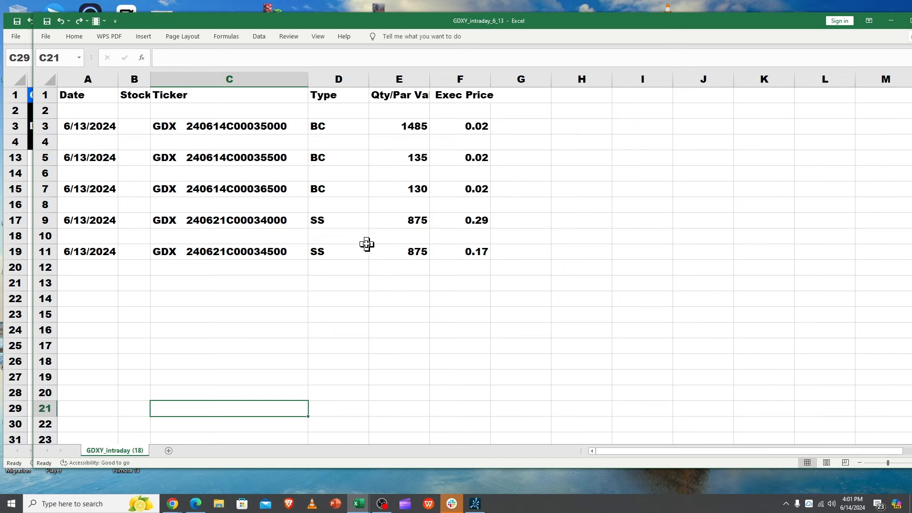
mouse_move(460, 218)
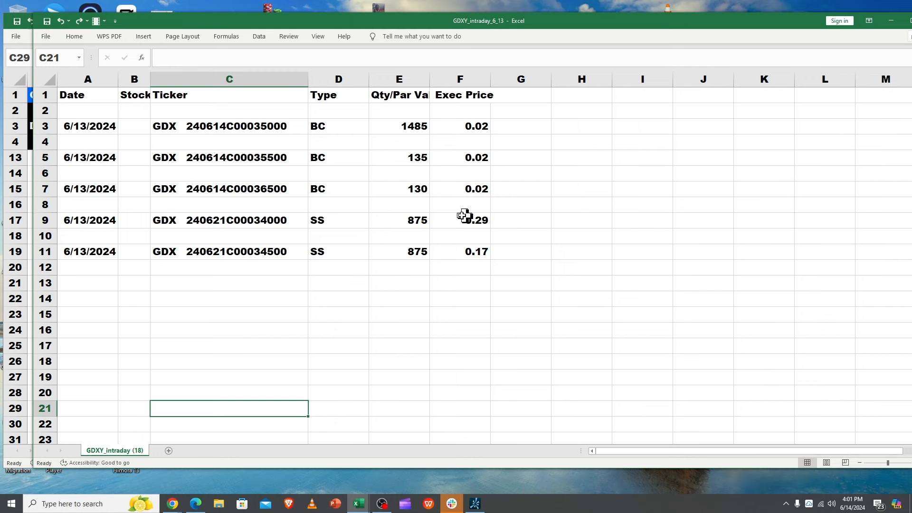
Inspect the 240621C00034000 and 240621C00034500 call tickers and the 875 contract quantity.
click(229, 220)
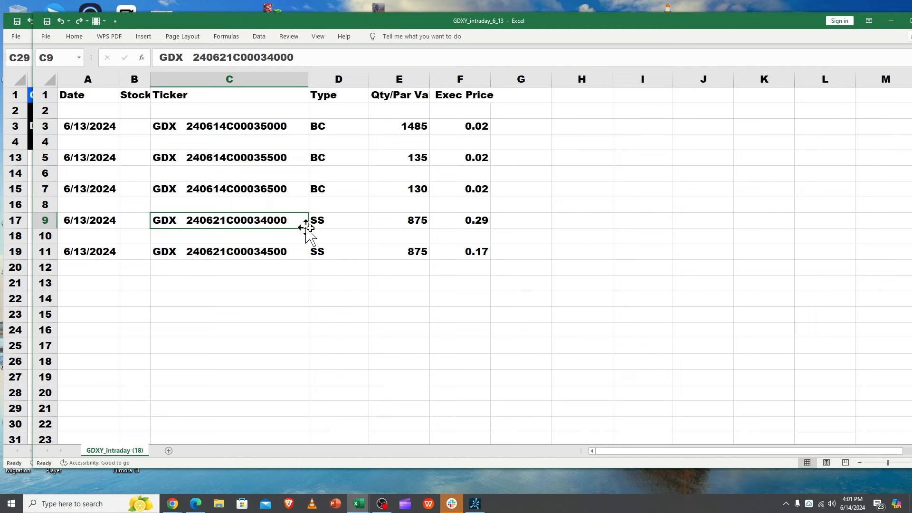
click(399, 221)
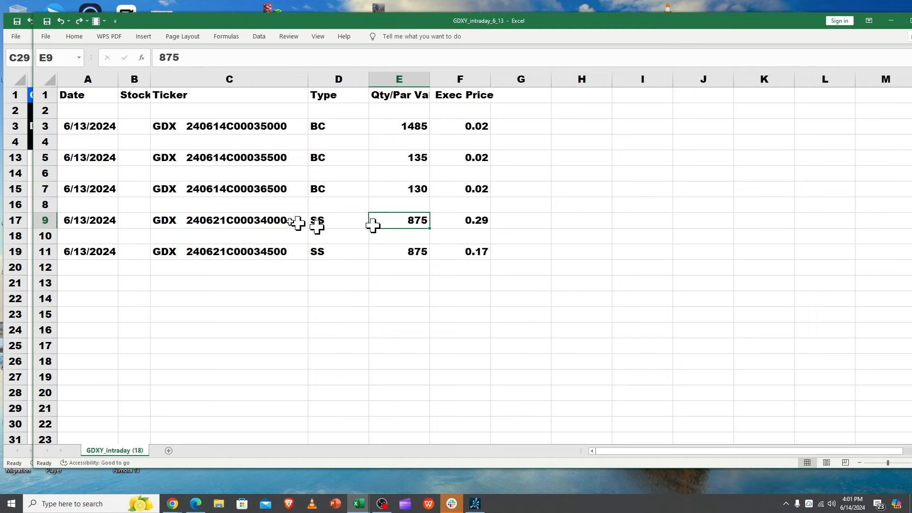
click(228, 221)
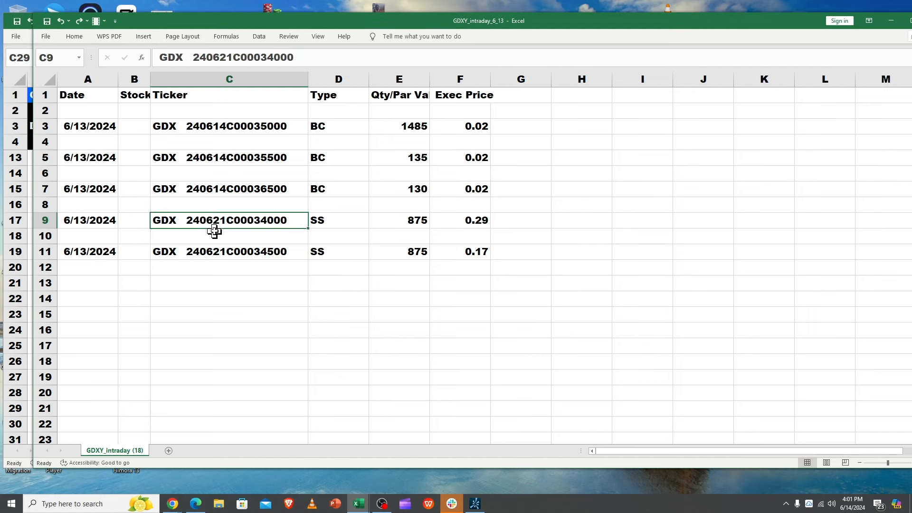
mouse_move(214, 220)
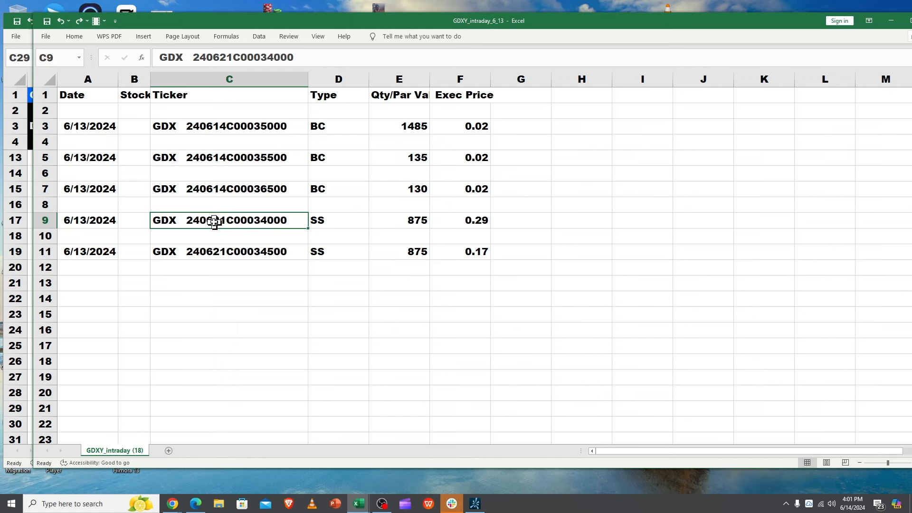
click(228, 251)
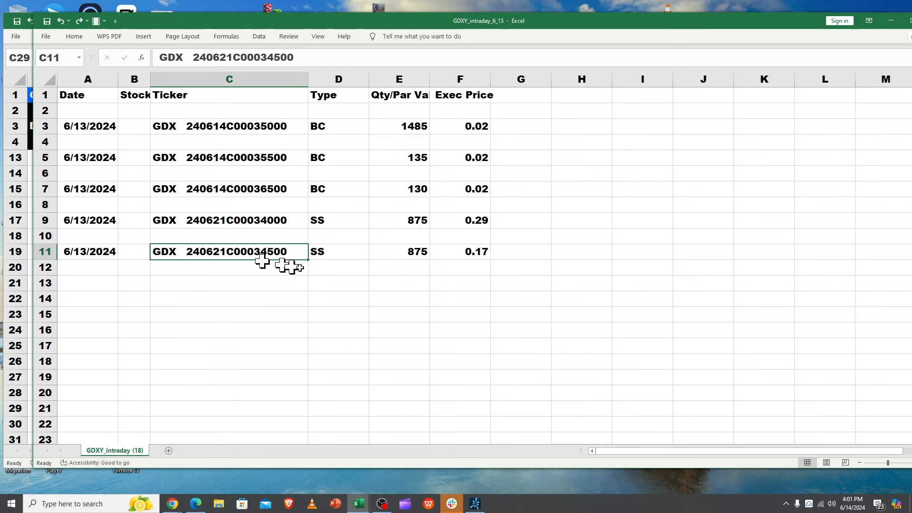
click(399, 252)
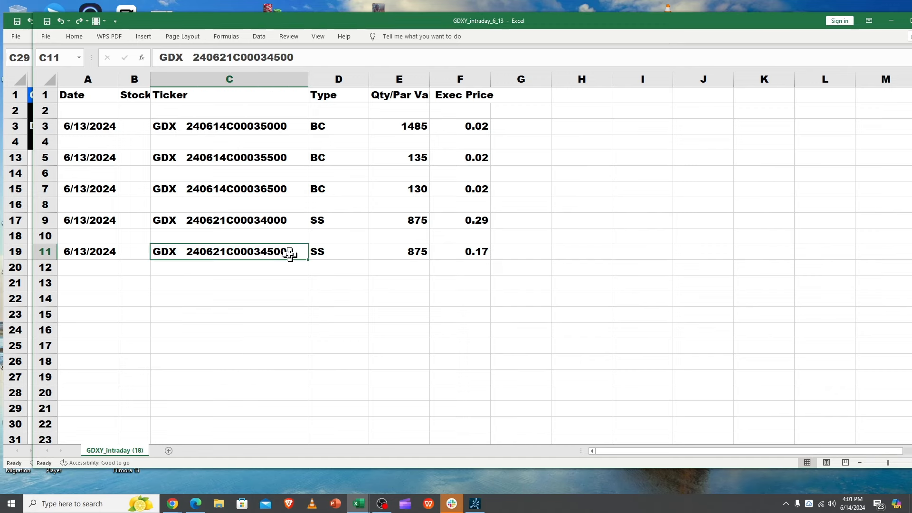
mouse_move(272, 217)
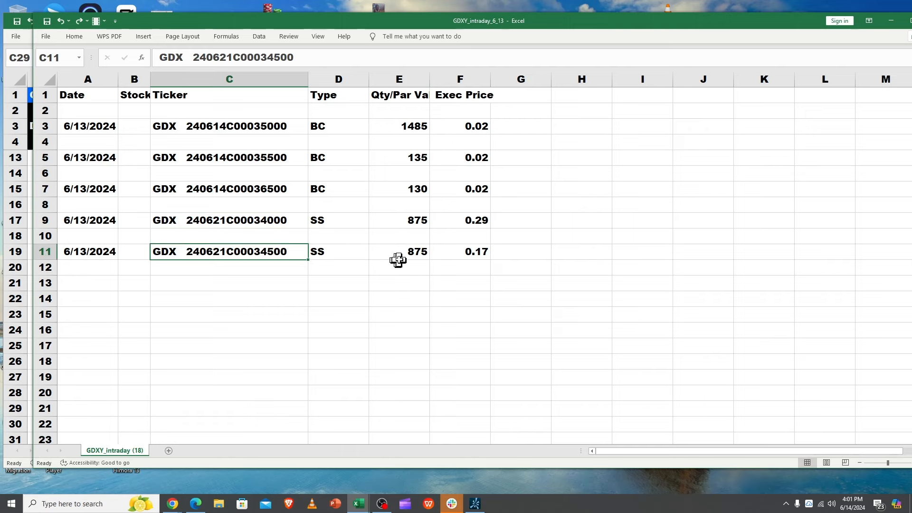
mouse_move(488, 256)
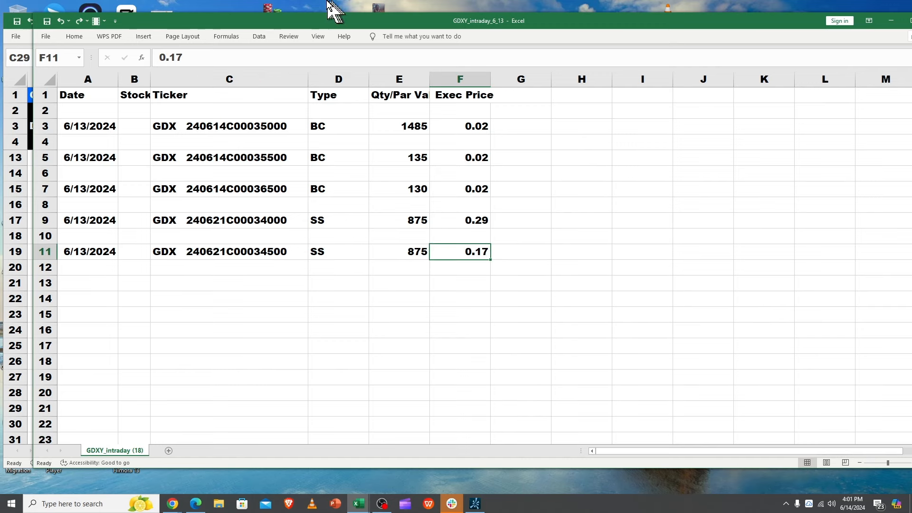
mouse_move(318, 26)
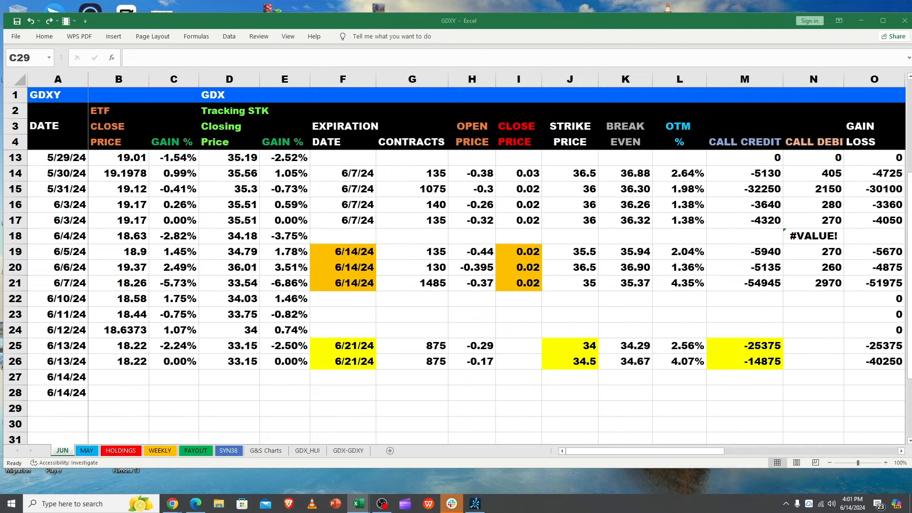
click(168, 408)
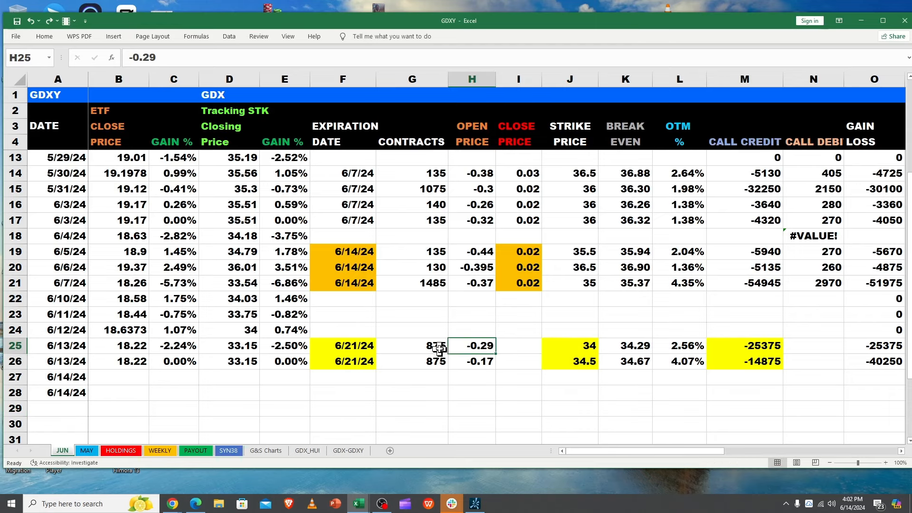
click(479, 361)
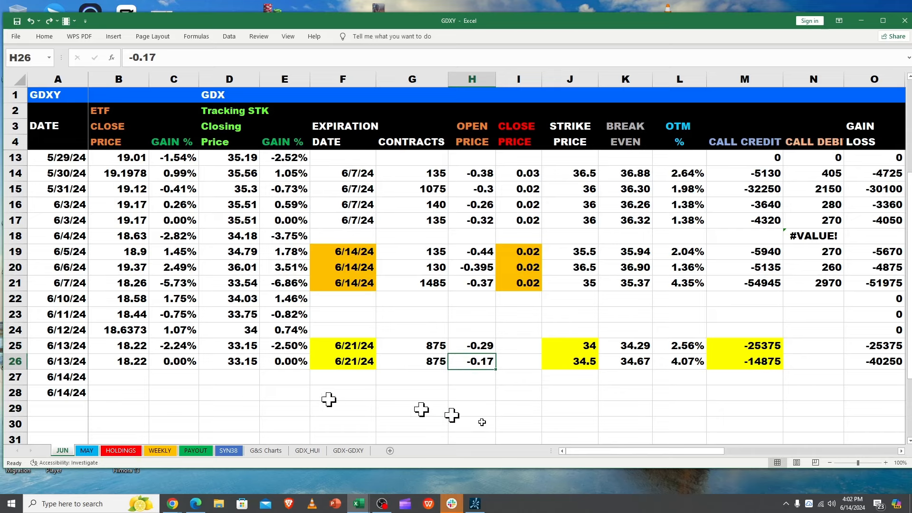
scroll(right, 3)
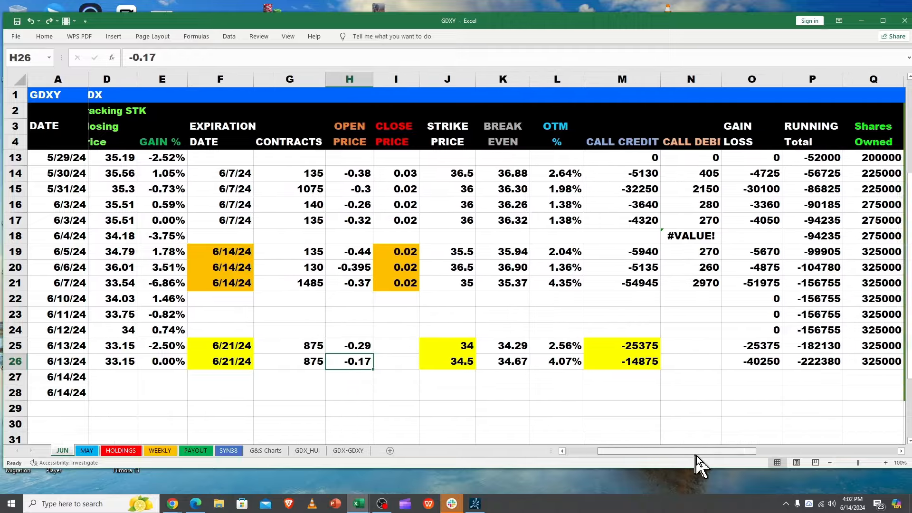
scroll(right, 3)
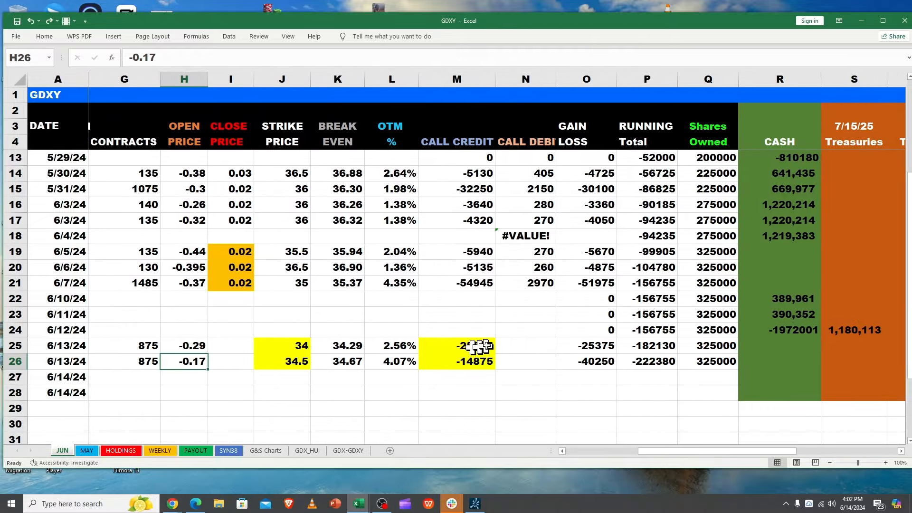
mouse_move(535, 361)
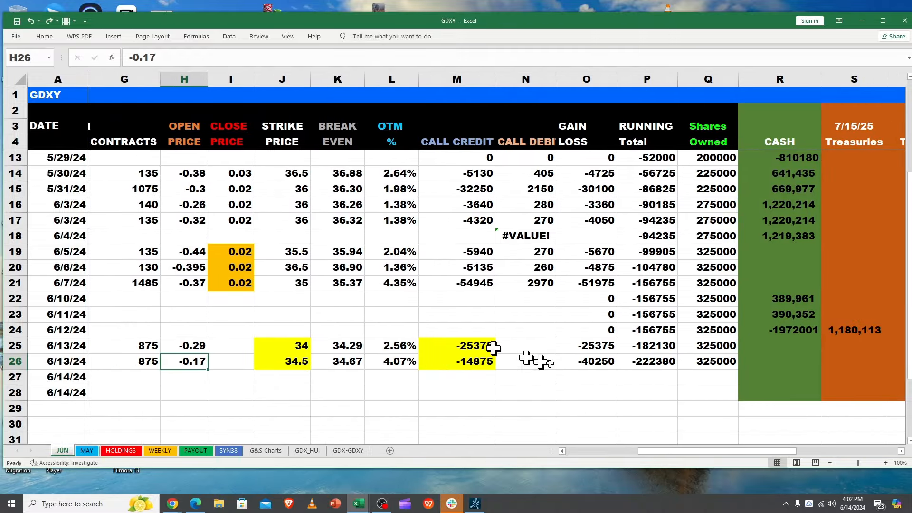
click(588, 362)
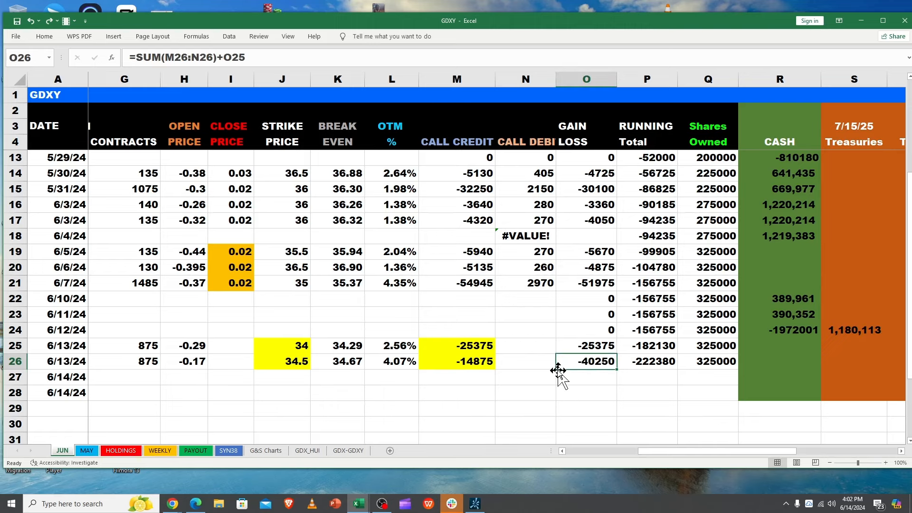
scroll(down, 3)
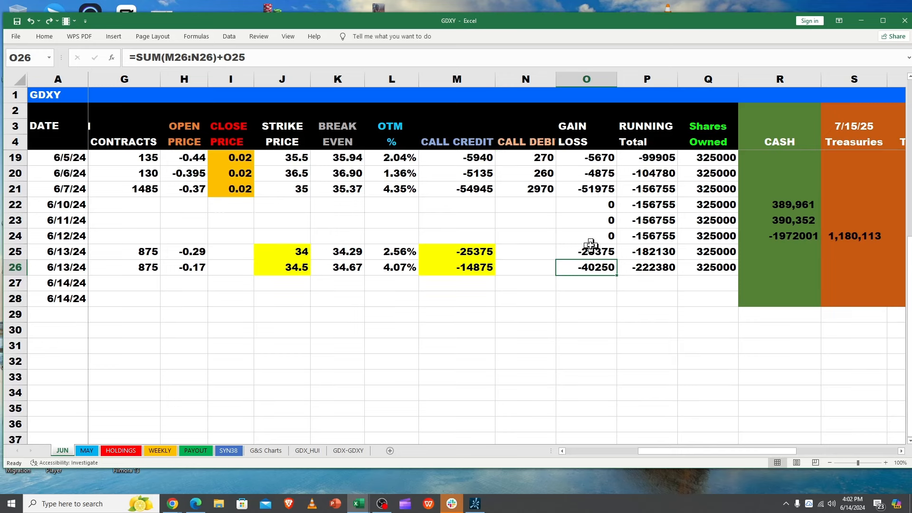
click(647, 267)
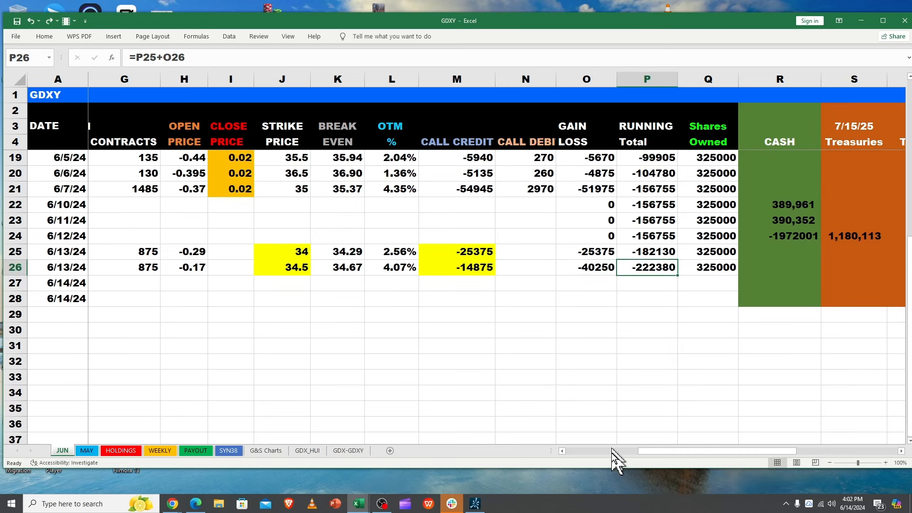
mouse_move(657, 462)
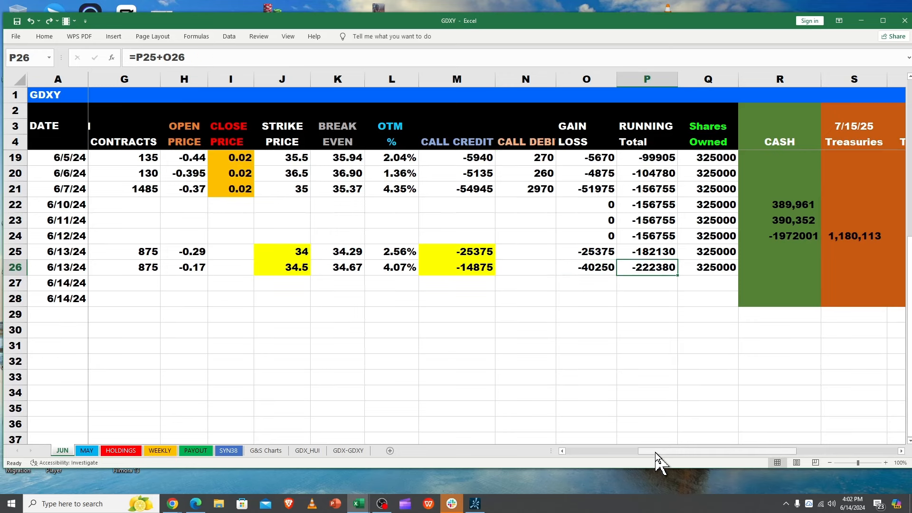
scroll(left, 3)
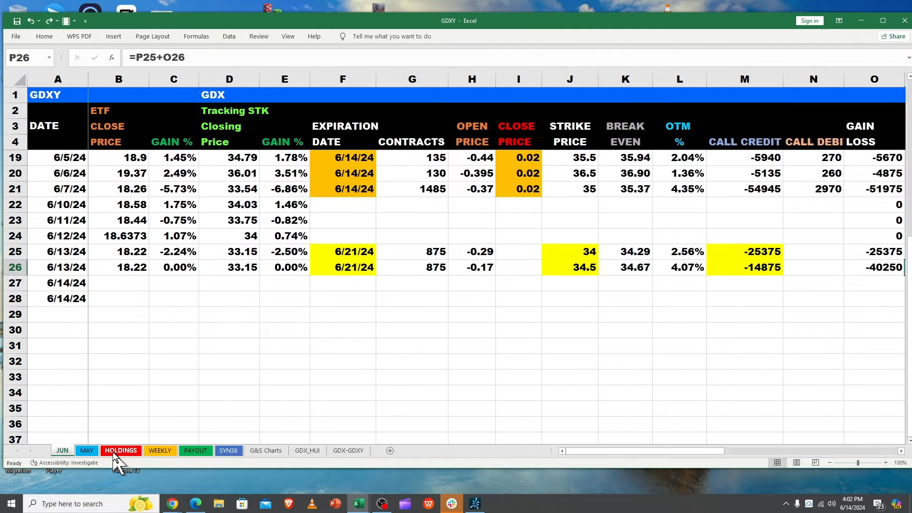
mouse_move(125, 462)
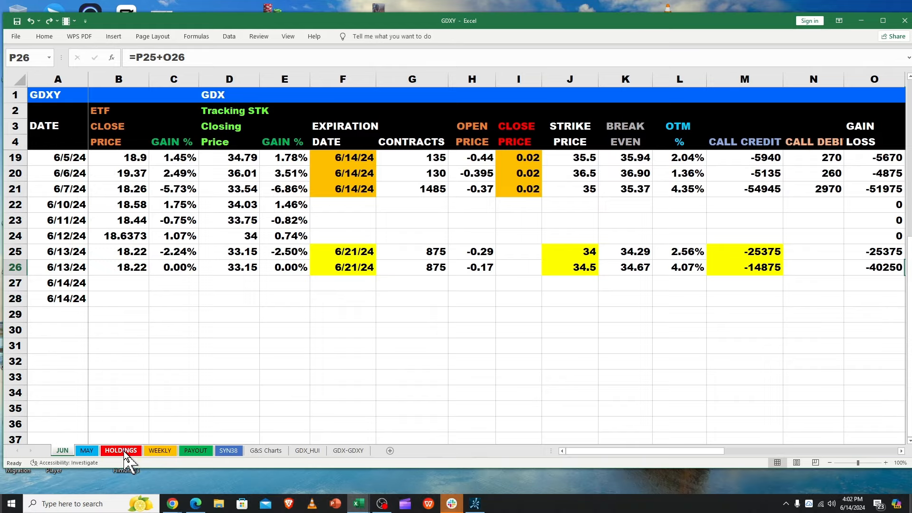
Switch to HOLDINGS and review the -$803,424 synthetic loss total formula.
click(119, 450)
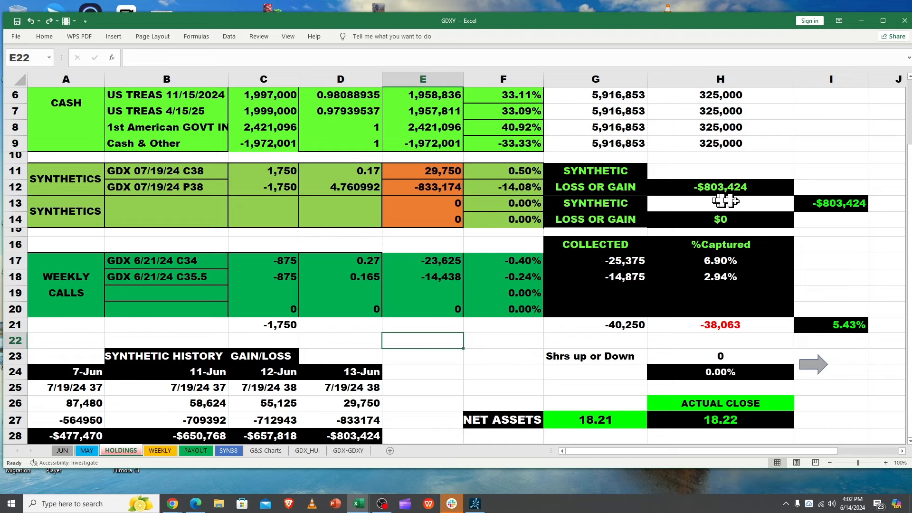
mouse_move(815, 202)
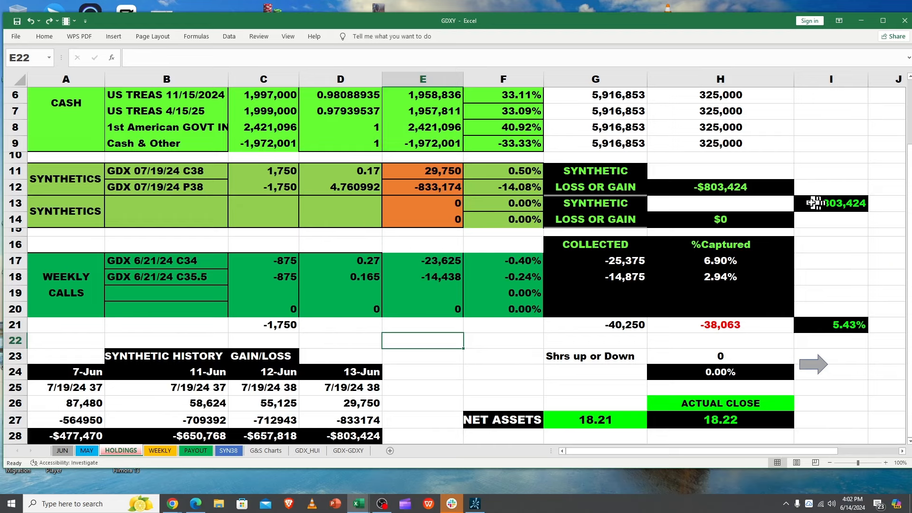
click(830, 202)
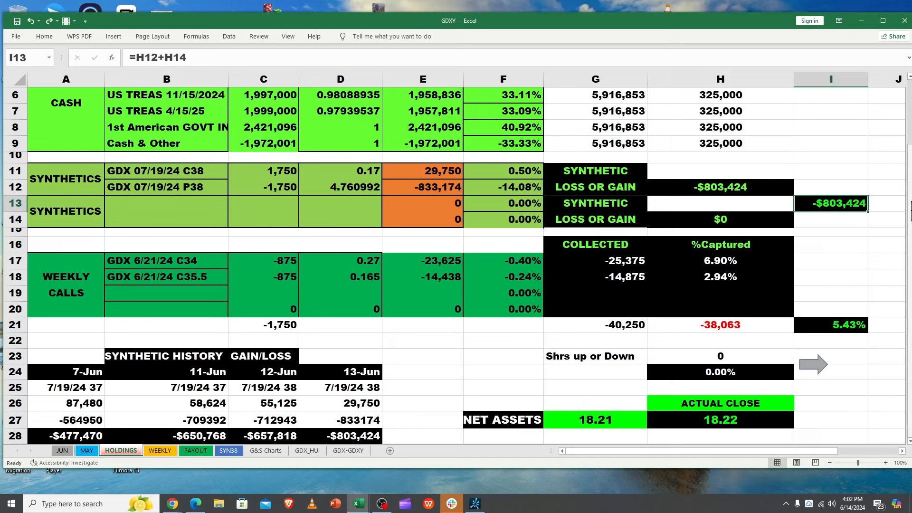
click(831, 187)
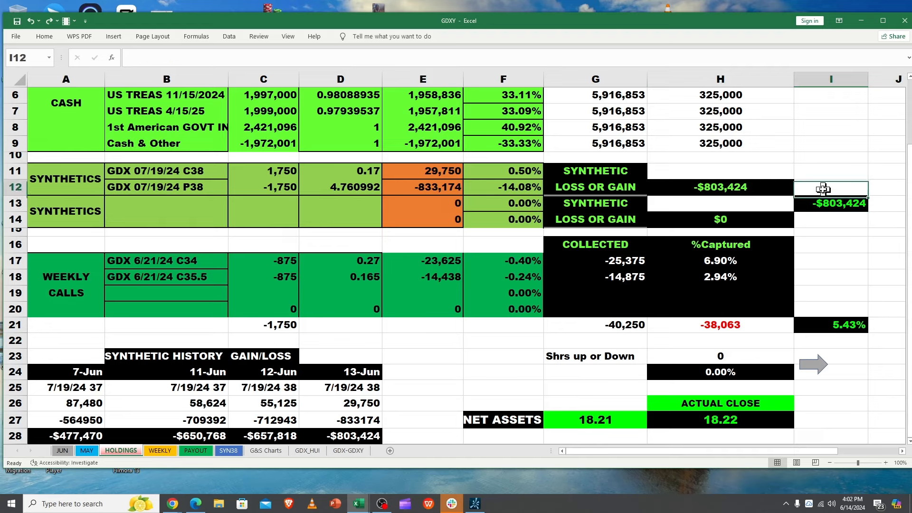
click(830, 203)
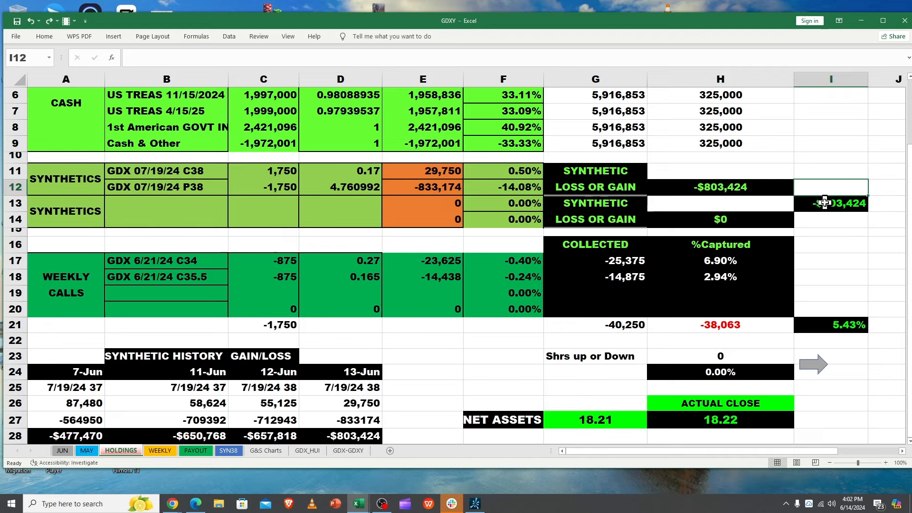
click(831, 202)
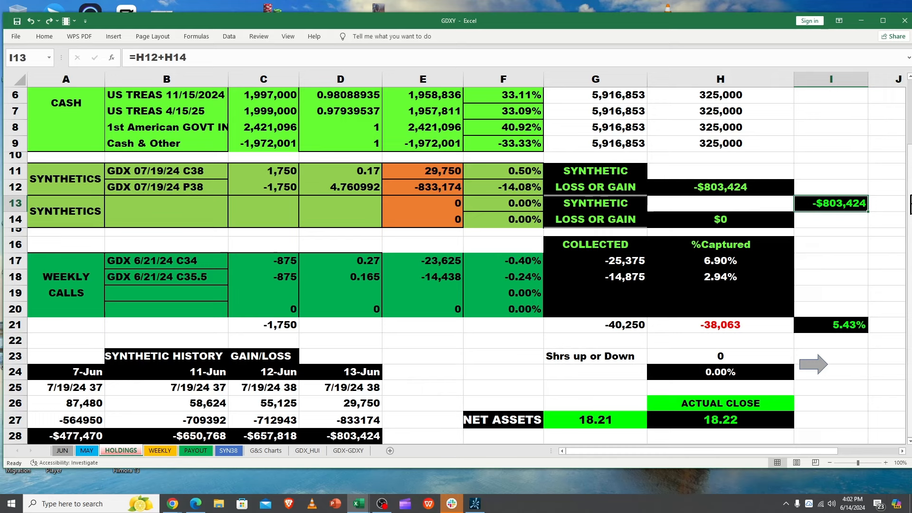
mouse_move(76, 459)
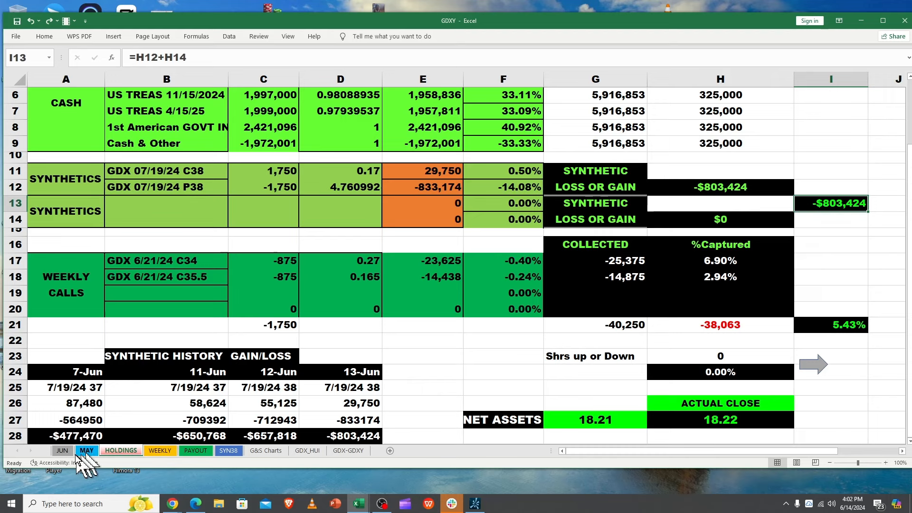
mouse_move(159, 459)
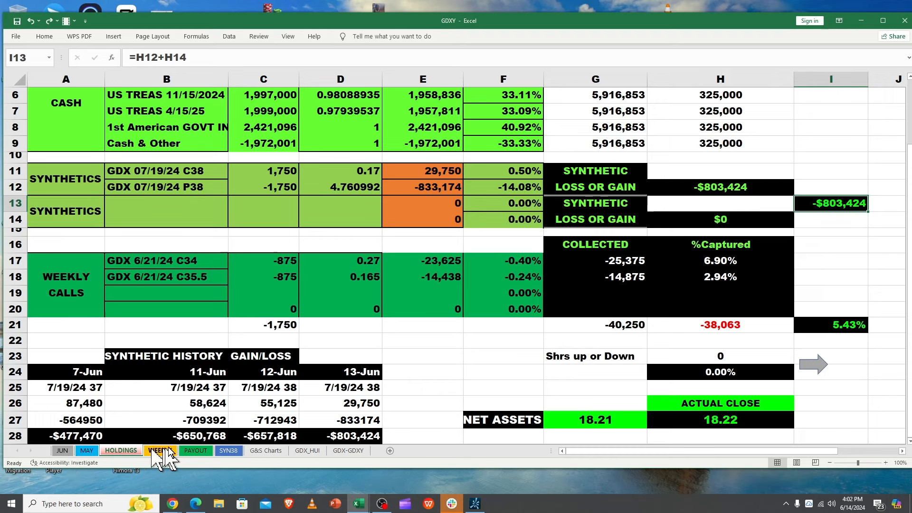
Switch to SYN38 and check the 7/19/2024 expiration and the Gain/Loss if Close out NOW formula.
click(228, 450)
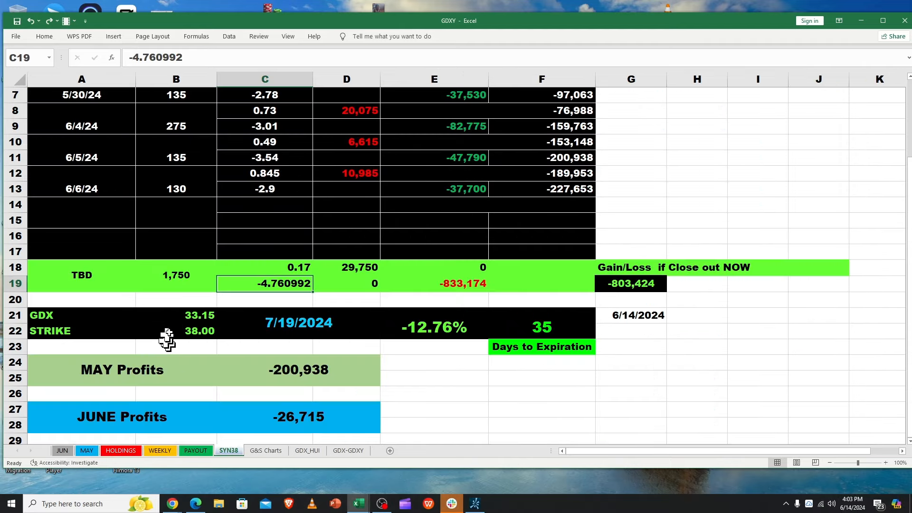
mouse_move(200, 338)
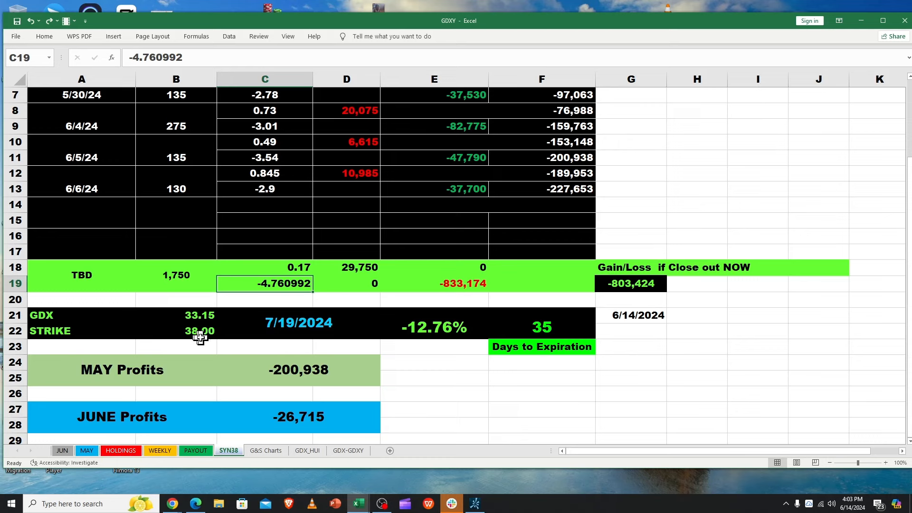
click(299, 323)
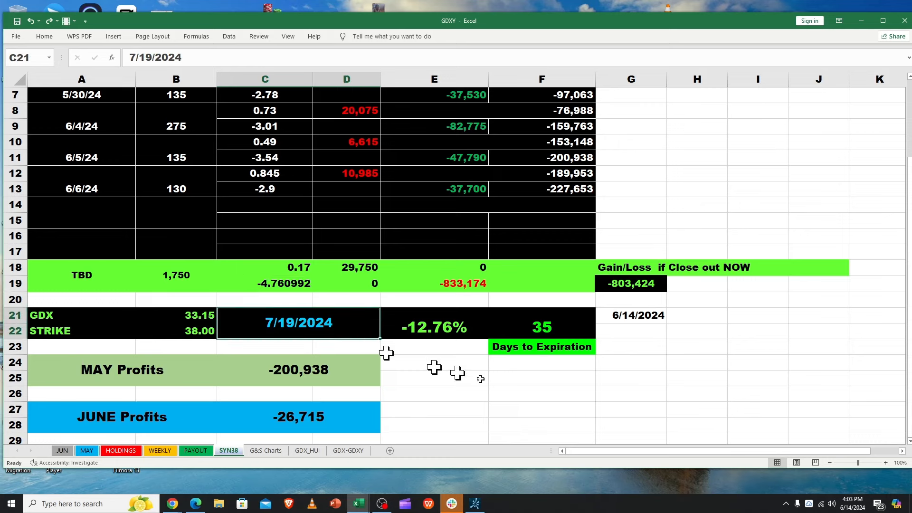
click(631, 393)
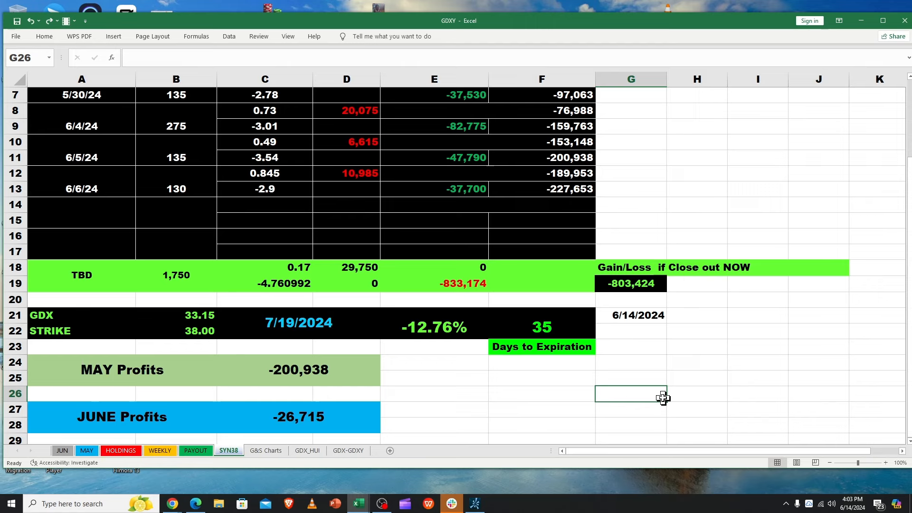
mouse_move(545, 352)
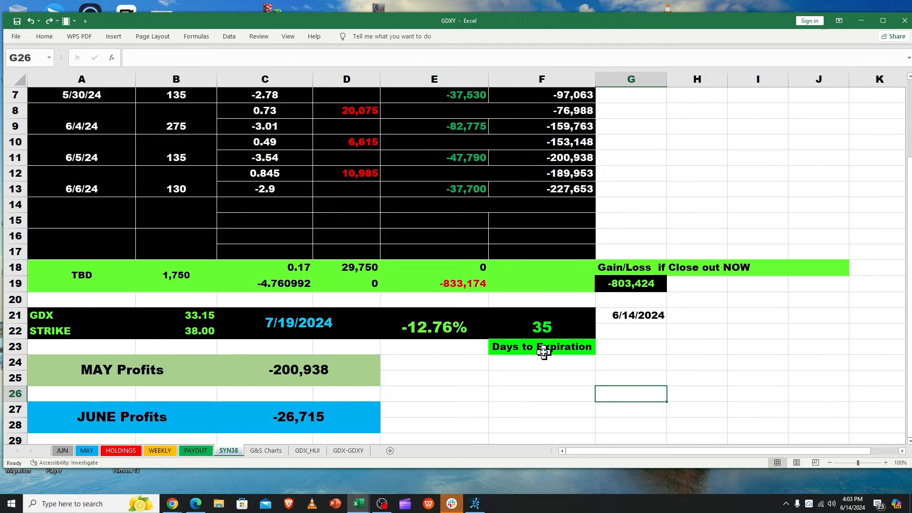
mouse_move(557, 337)
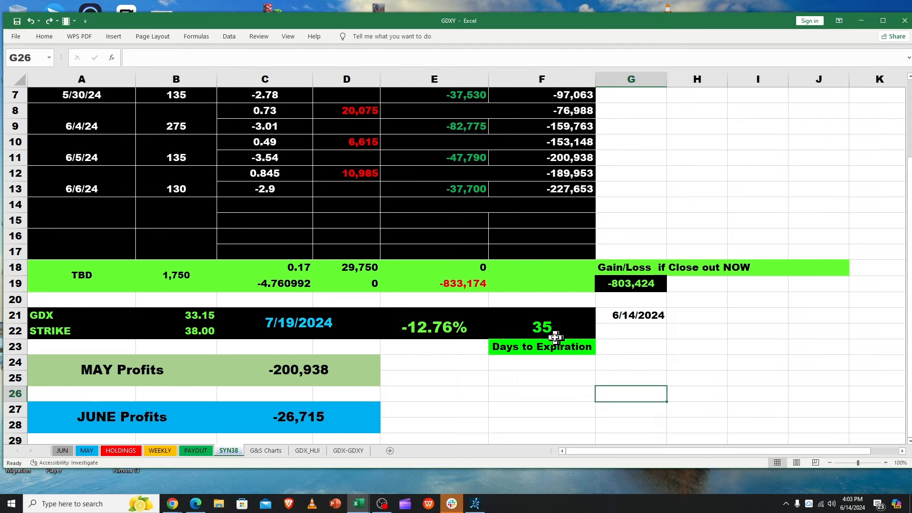
click(631, 283)
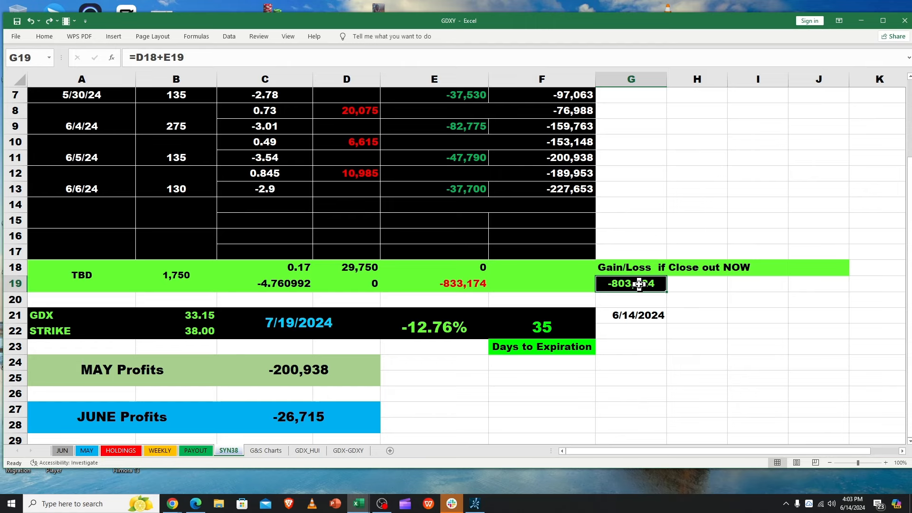
click(299, 323)
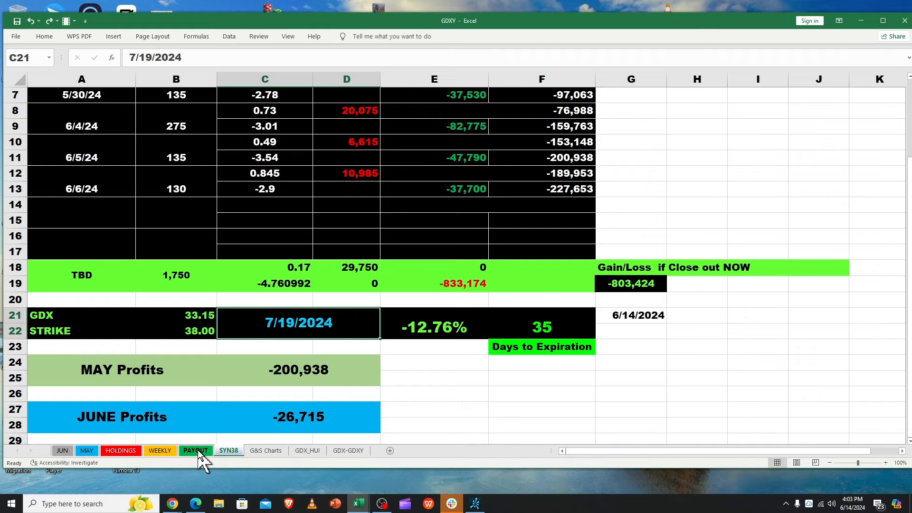
Switch to WEEKLY and inspect the GDX 33.15 source, POSITIVES note and both calls' OTM percentage formulas.
click(160, 450)
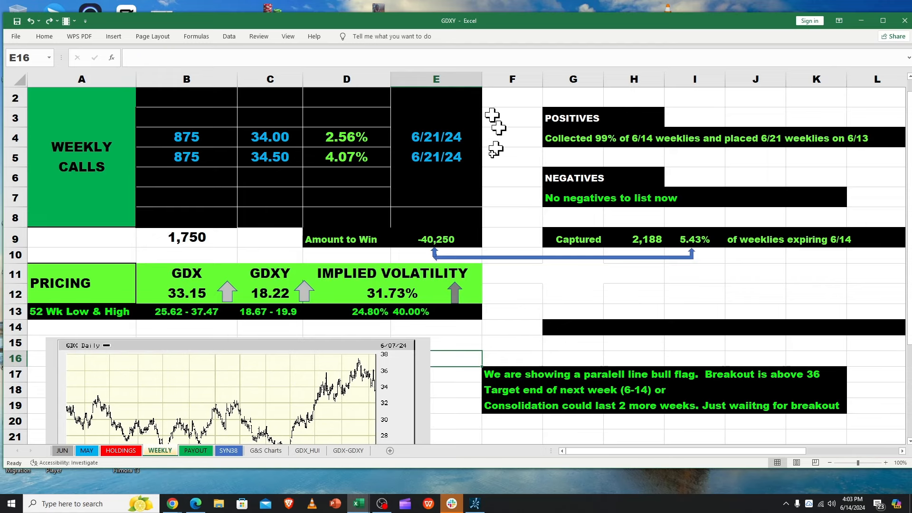
mouse_move(172, 296)
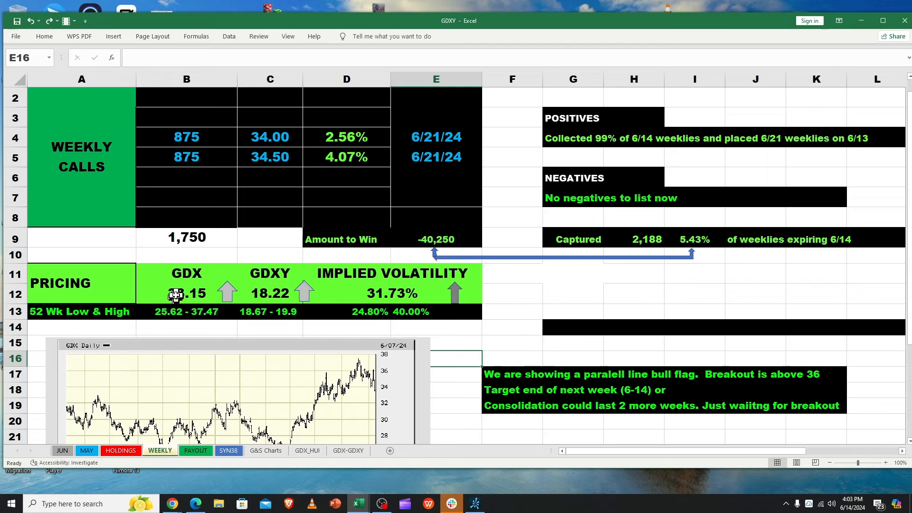
click(186, 293)
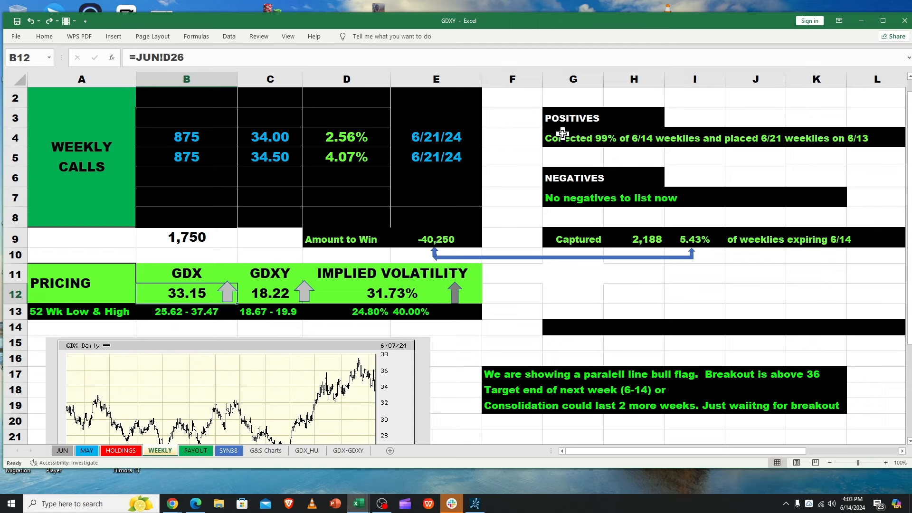
click(573, 139)
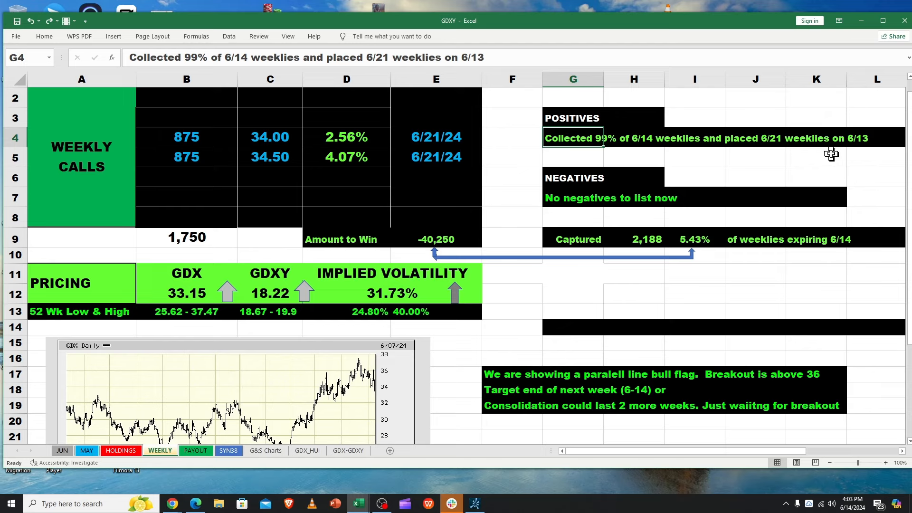
mouse_move(420, 471)
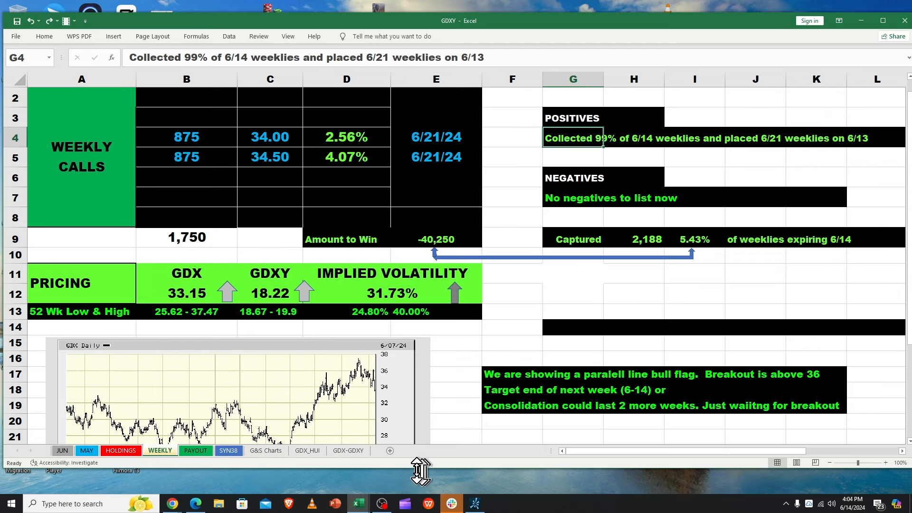
mouse_move(264, 310)
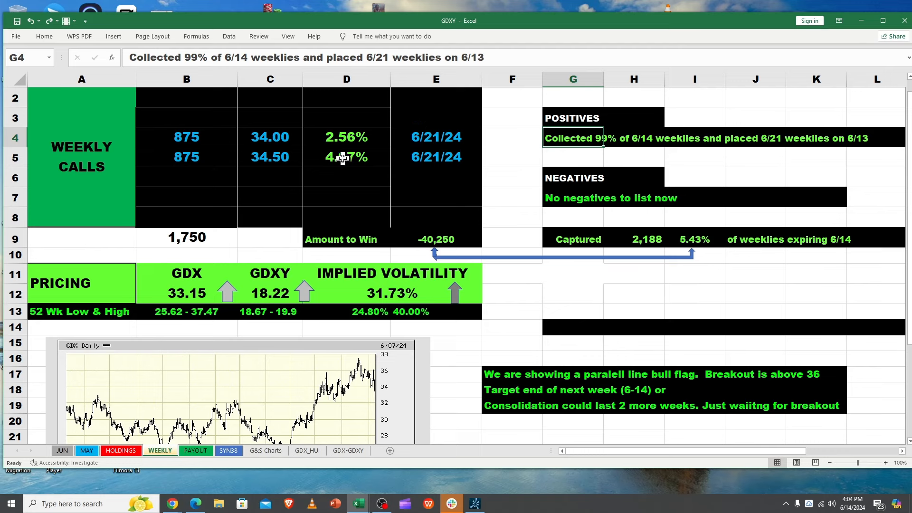
click(346, 137)
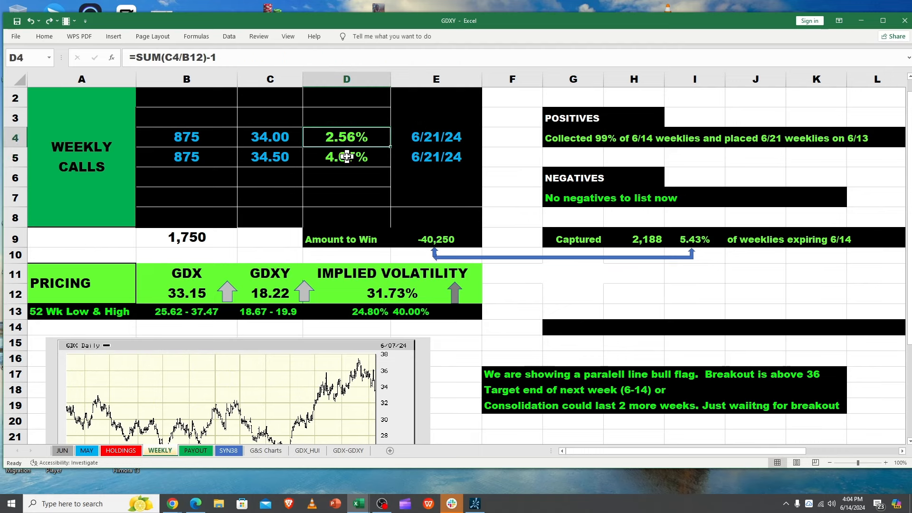
click(345, 157)
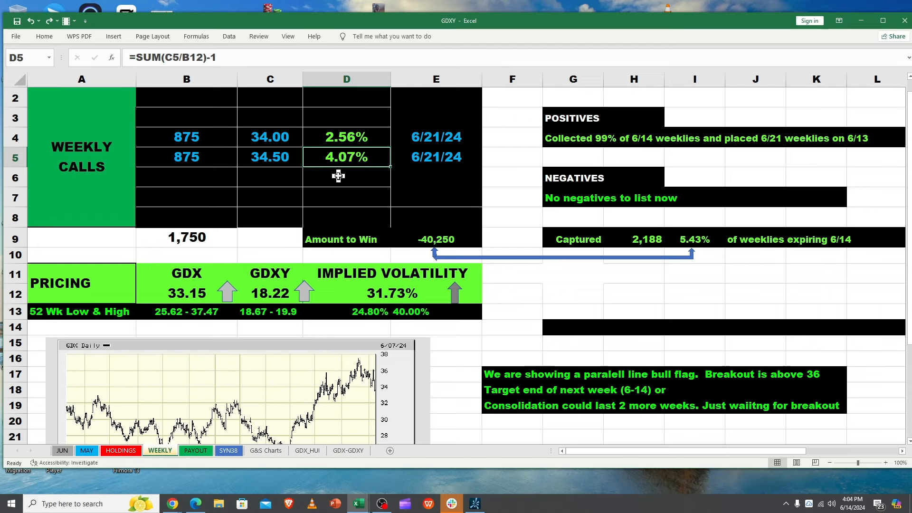
mouse_move(160, 475)
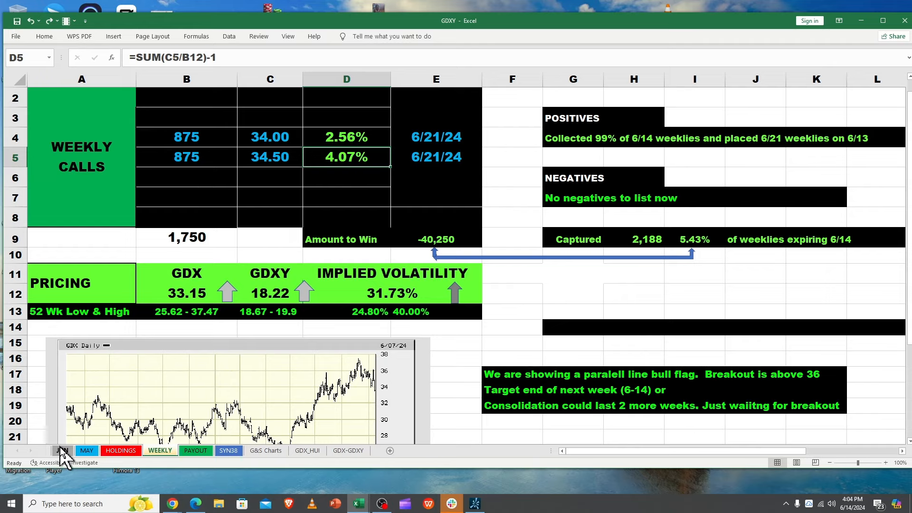
click(61, 451)
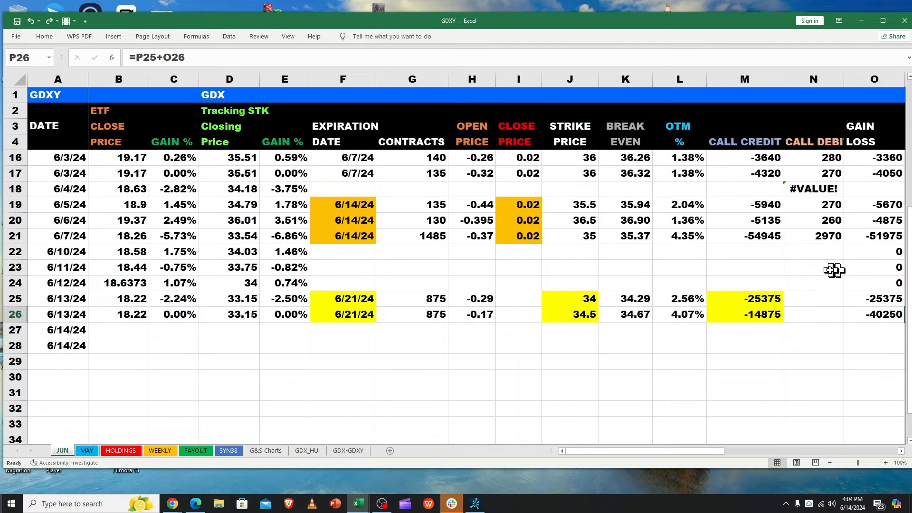
mouse_move(473, 204)
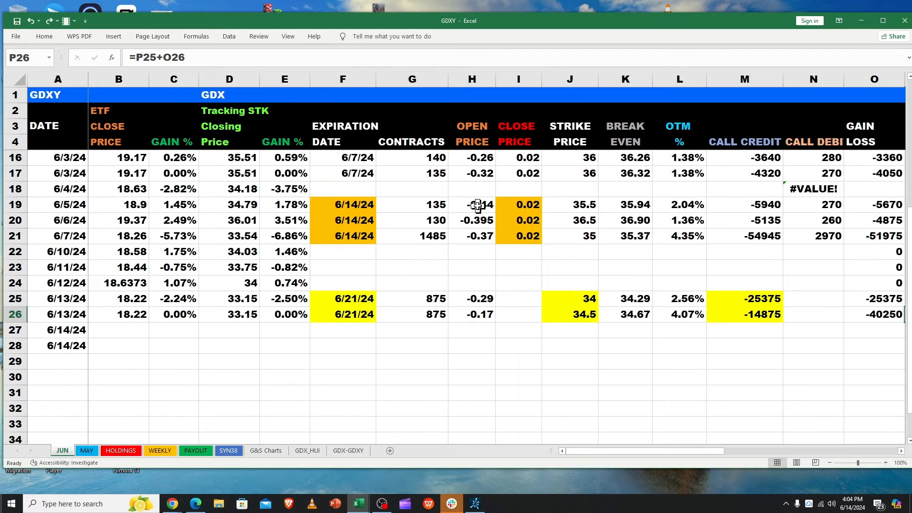
click(472, 221)
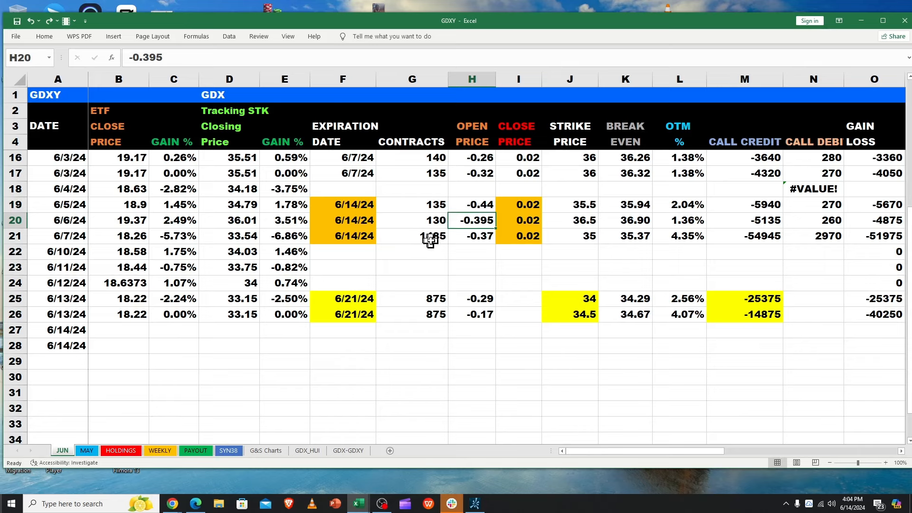
click(471, 236)
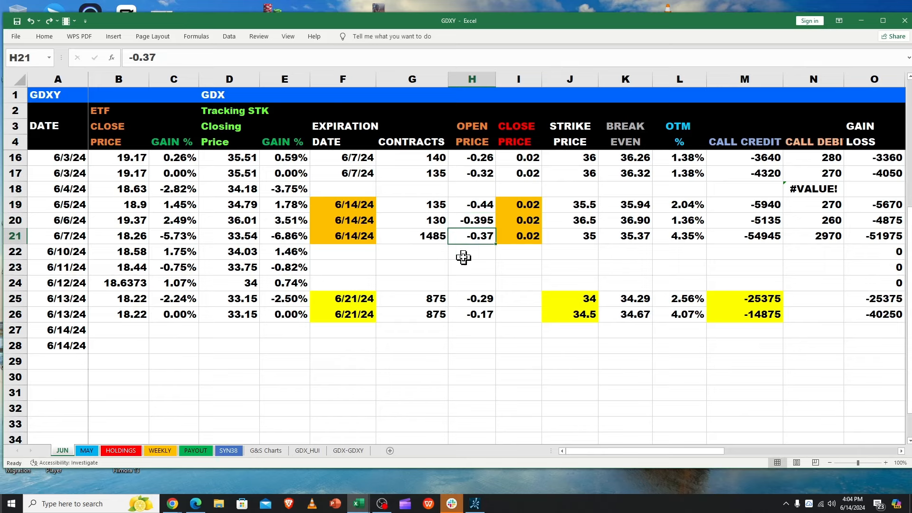
mouse_move(745, 216)
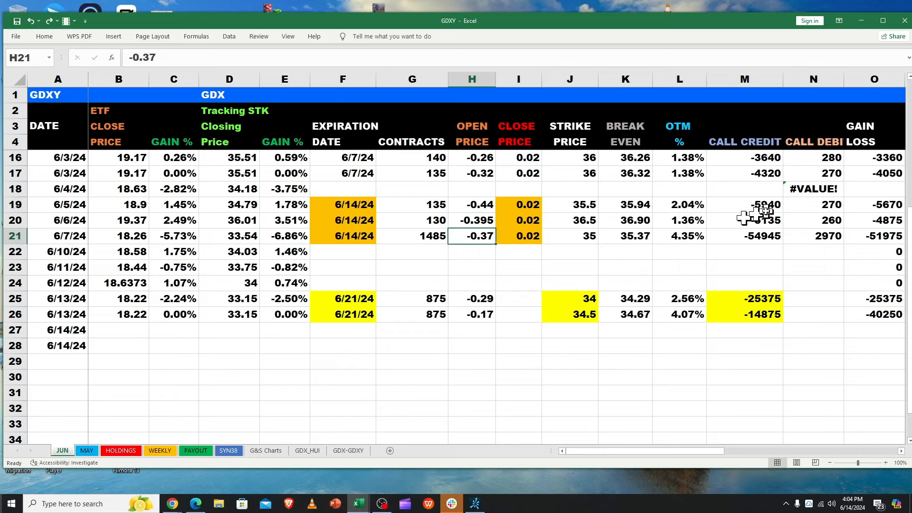
mouse_move(758, 254)
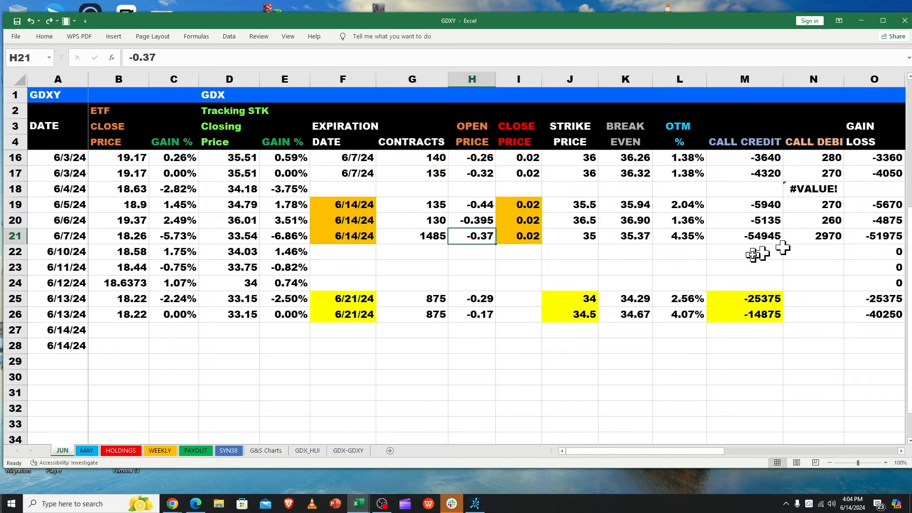
click(744, 204)
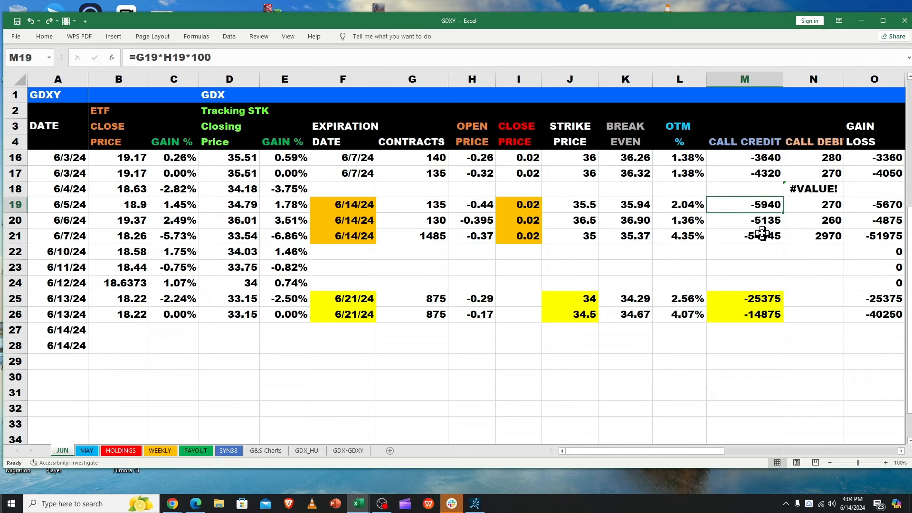
click(813, 205)
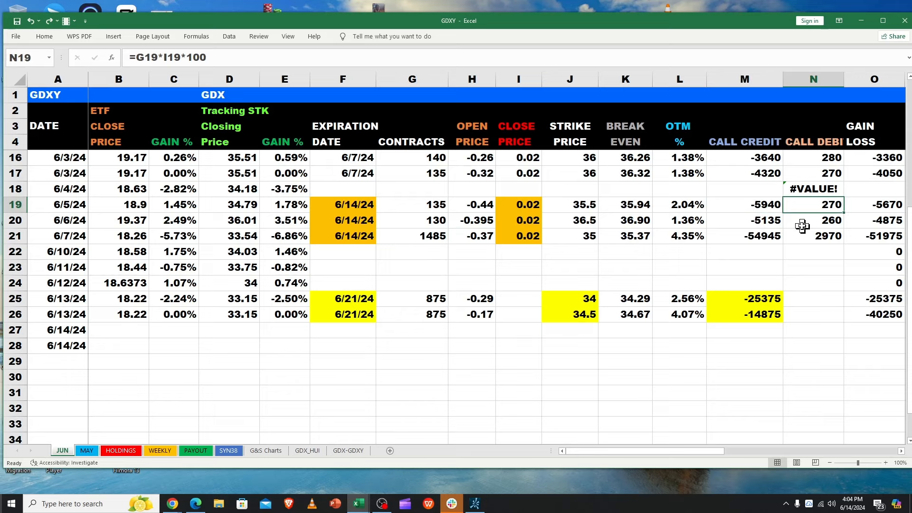
click(755, 220)
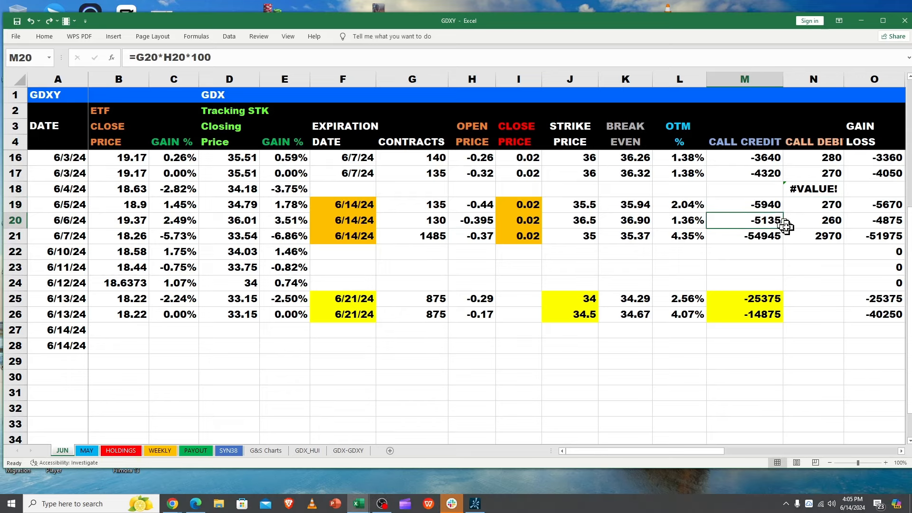
click(814, 220)
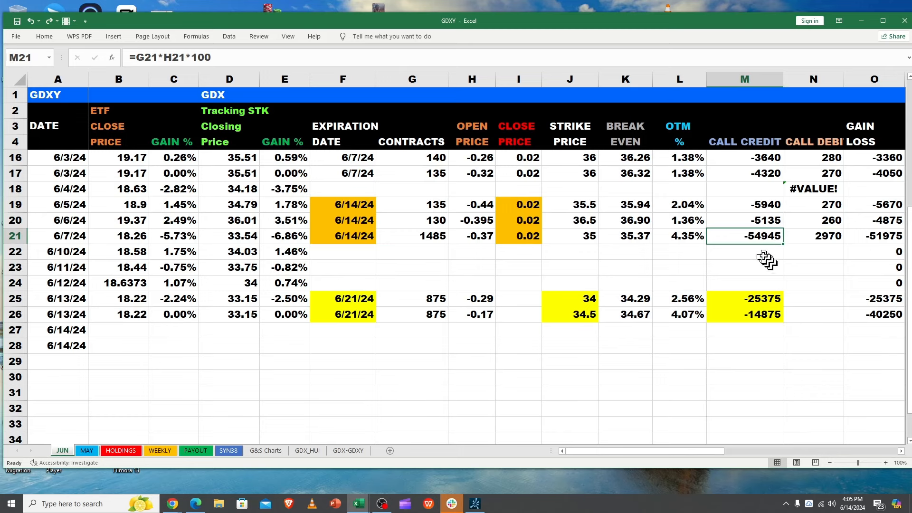
mouse_move(841, 234)
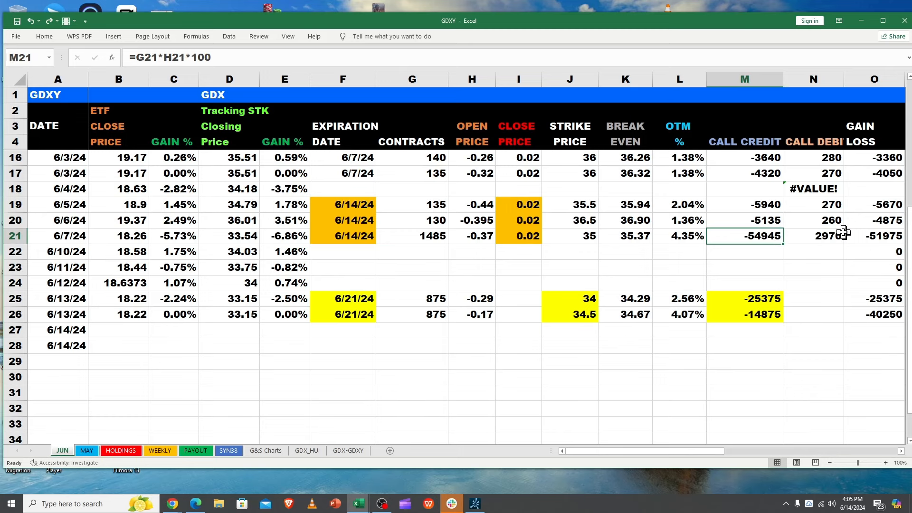
click(813, 236)
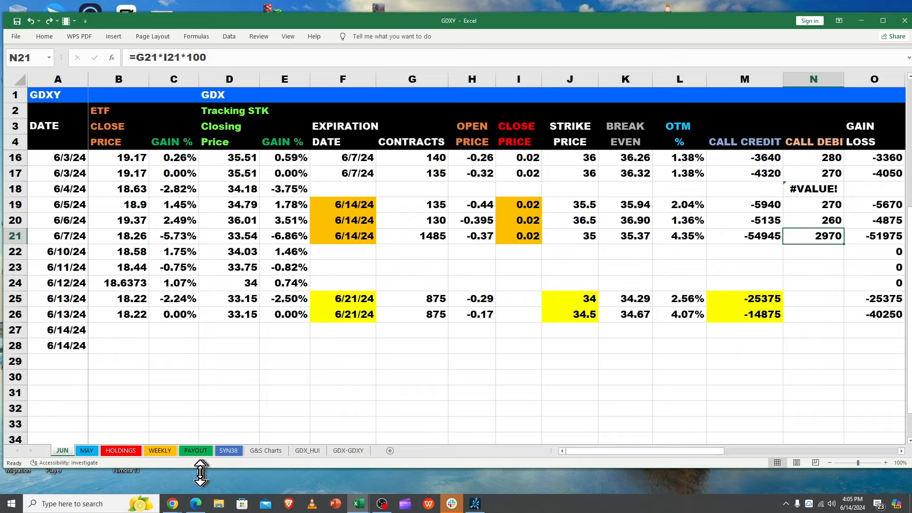
mouse_move(161, 472)
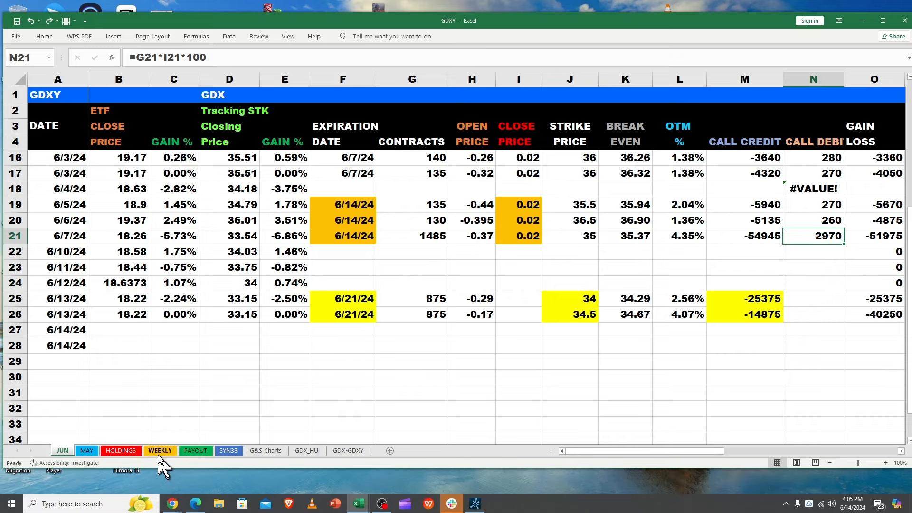
Switch to HOLDINGS and check the 7-Jun and 13-Jun synthetic totals and the C35.5 call premium.
click(121, 451)
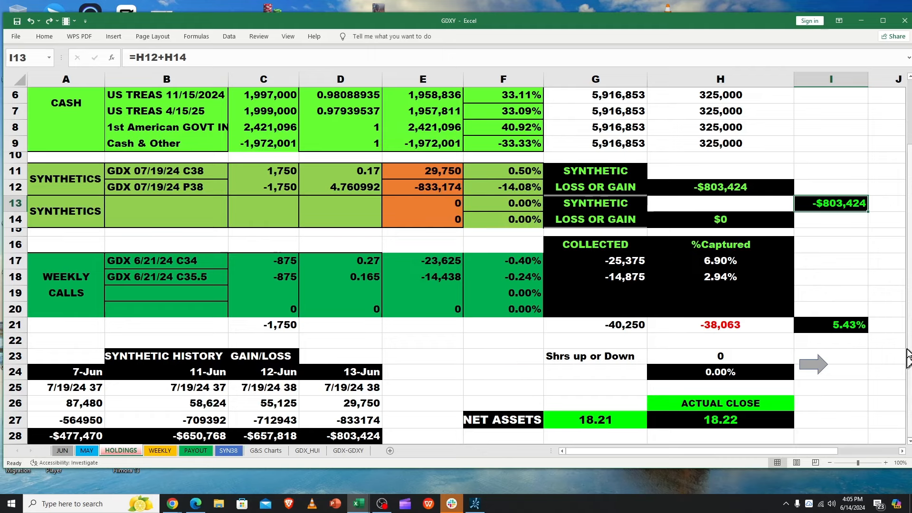
mouse_move(279, 450)
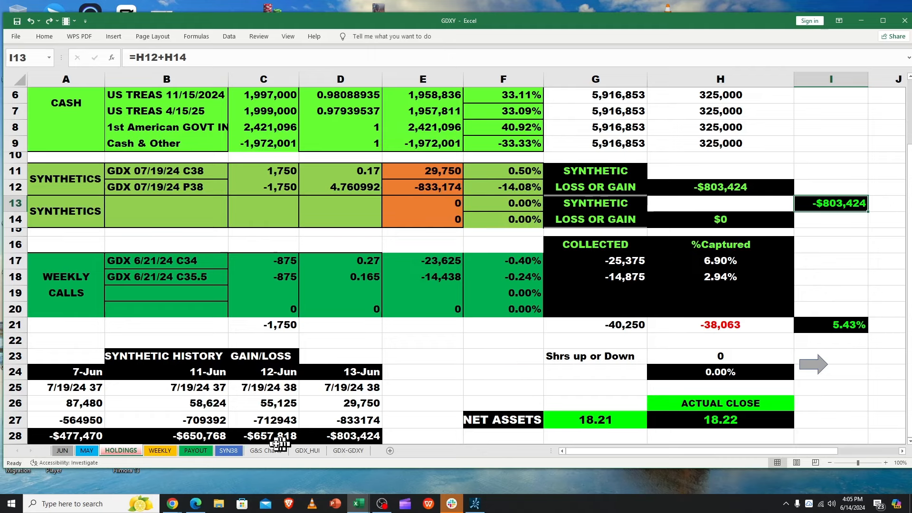
click(67, 435)
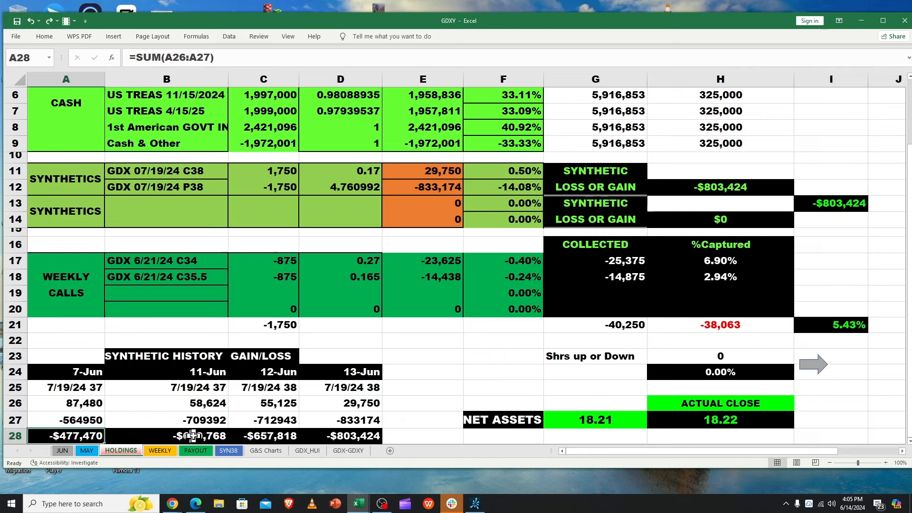
click(341, 435)
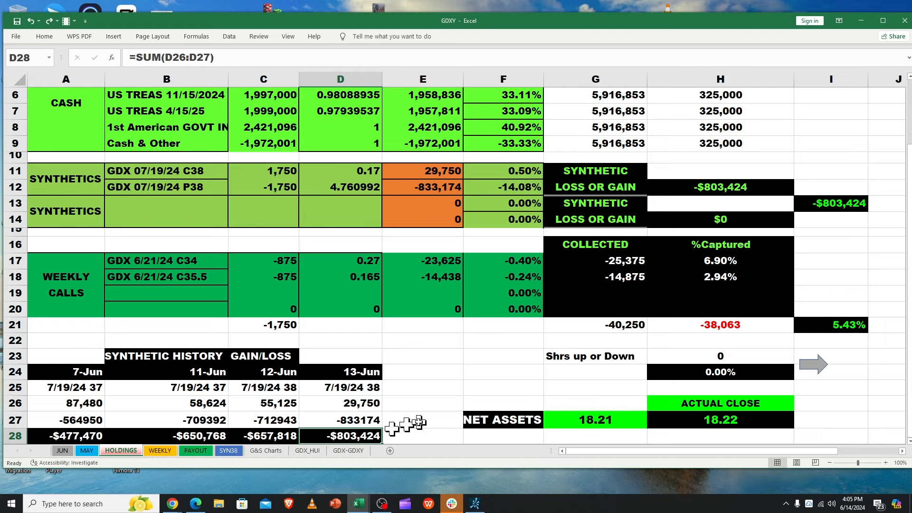
mouse_move(677, 348)
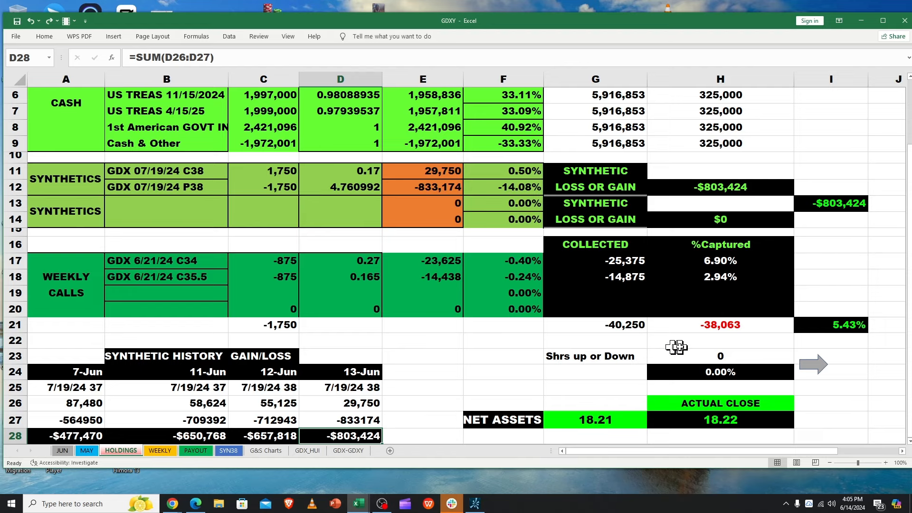
mouse_move(358, 266)
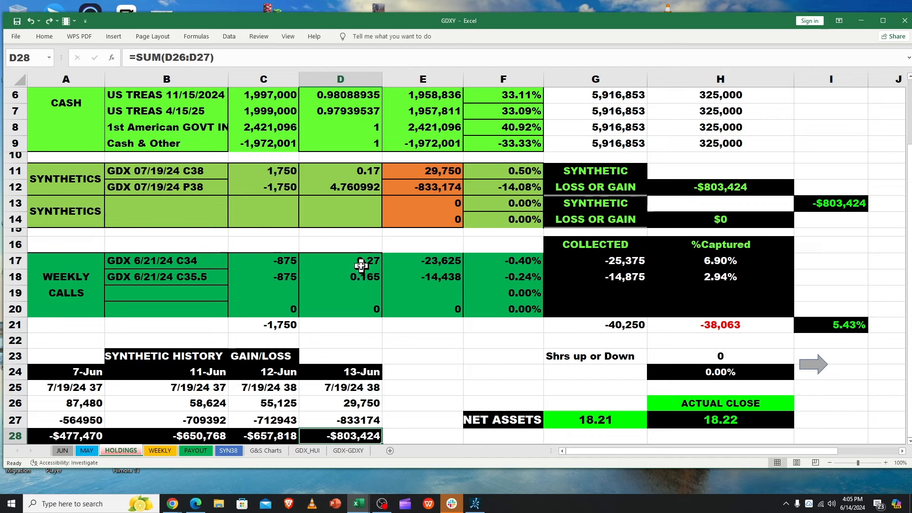
click(340, 277)
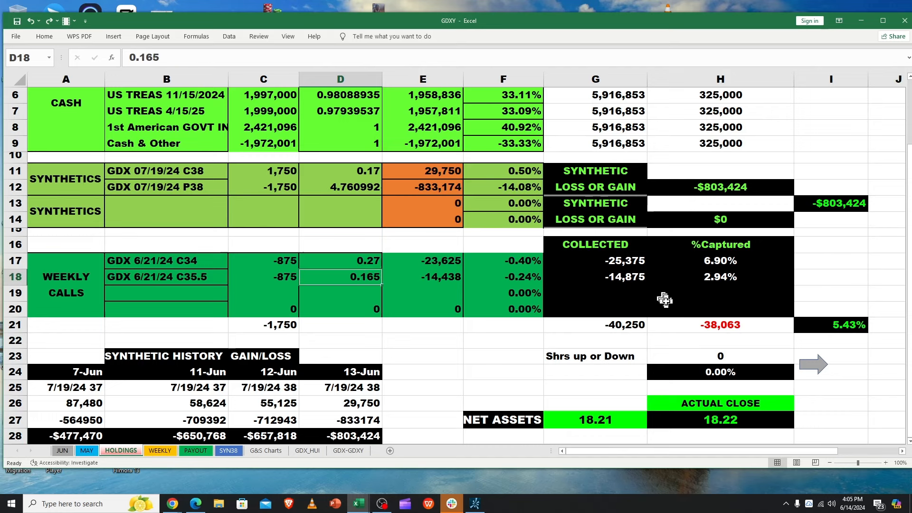
Review the captured percentage formulas for the C35.5 and C34 calls and the overall total, then go to PAYOUT.
click(830, 325)
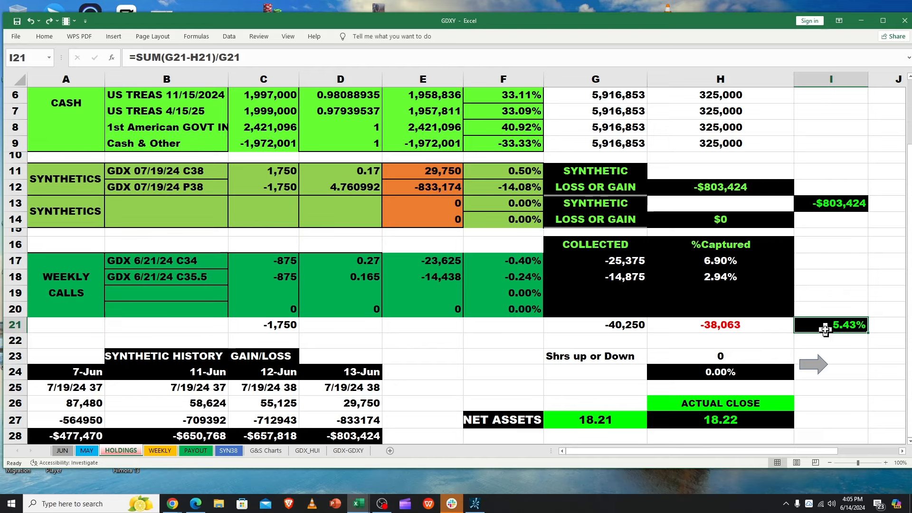
mouse_move(707, 291)
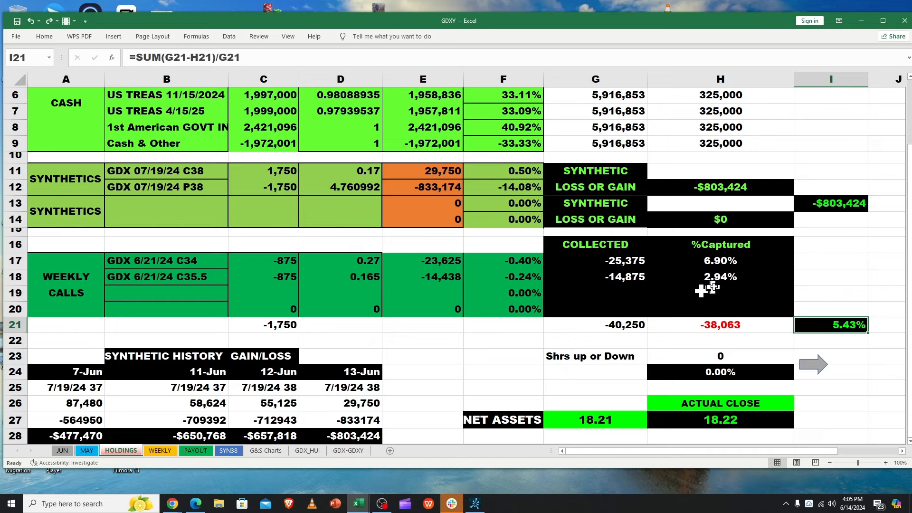
click(720, 277)
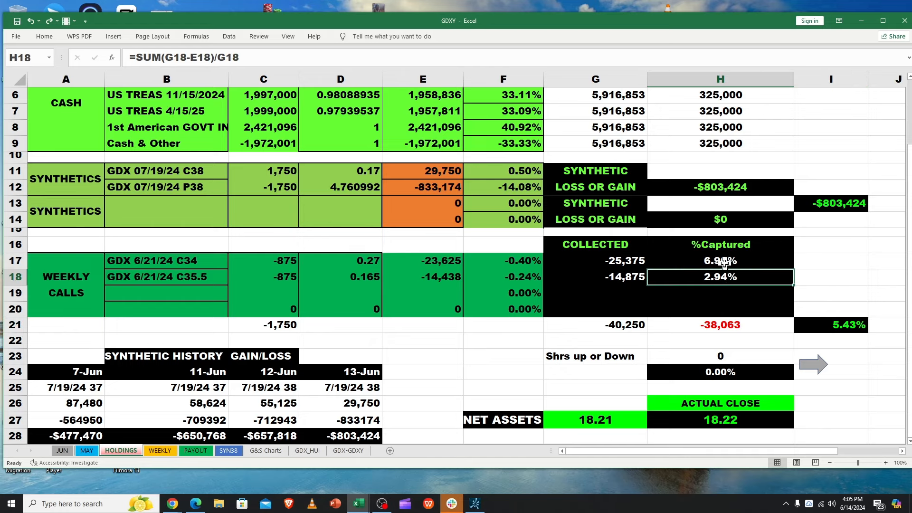
click(720, 261)
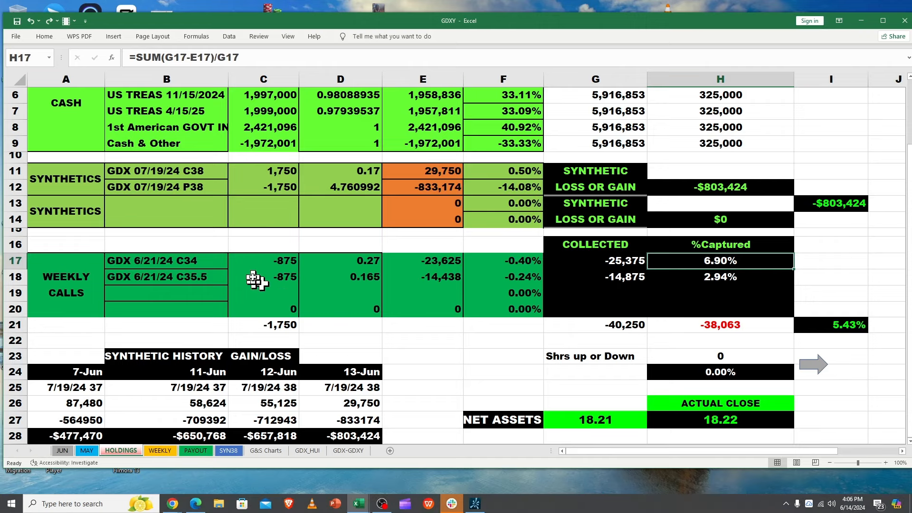
mouse_move(403, 293)
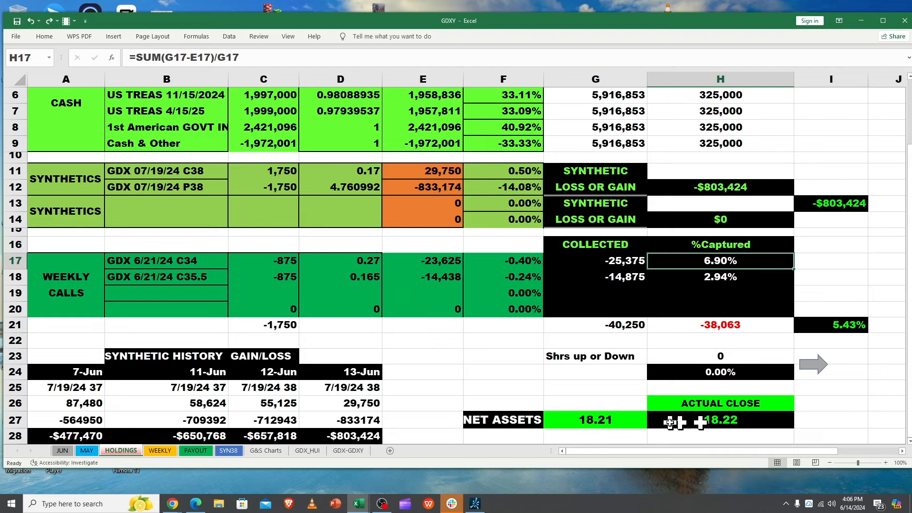
mouse_move(643, 427)
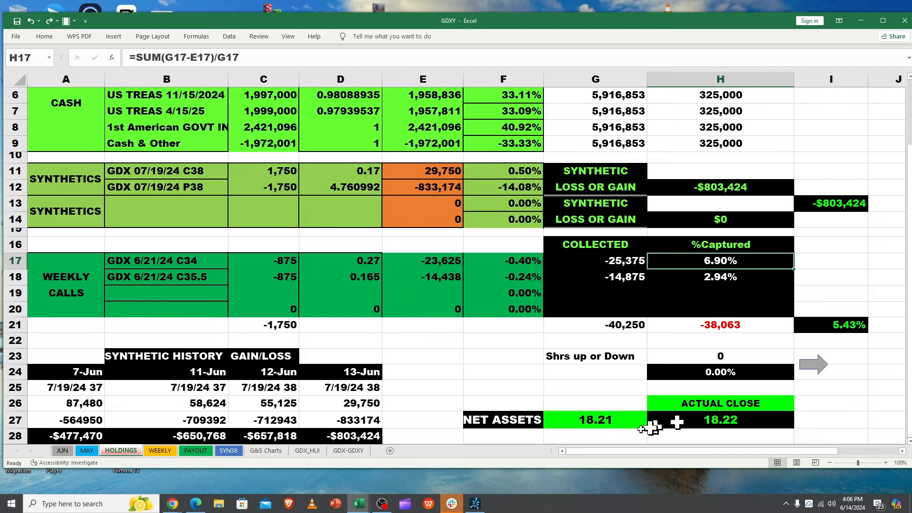
mouse_move(667, 428)
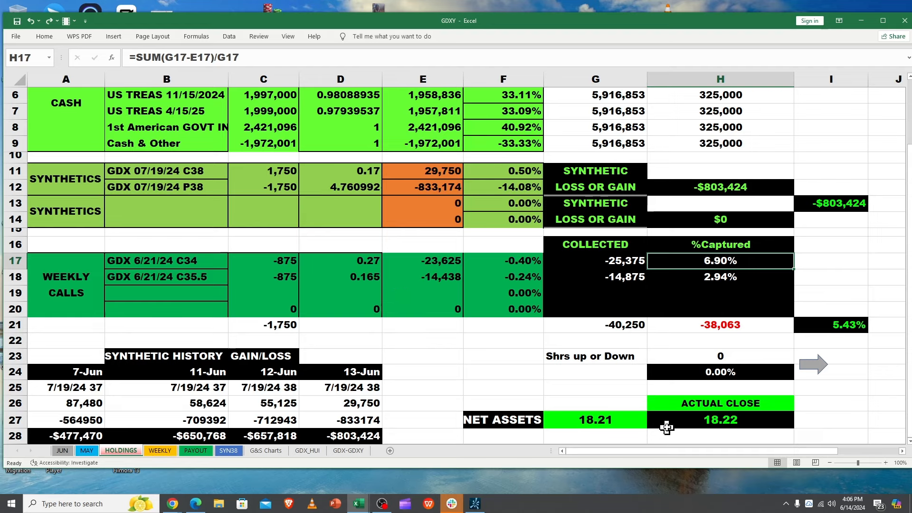
click(196, 450)
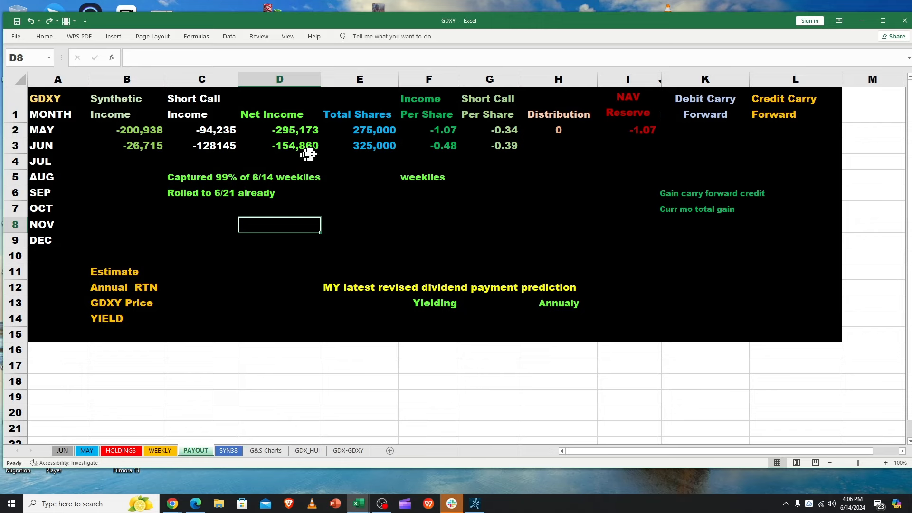
mouse_move(91, 156)
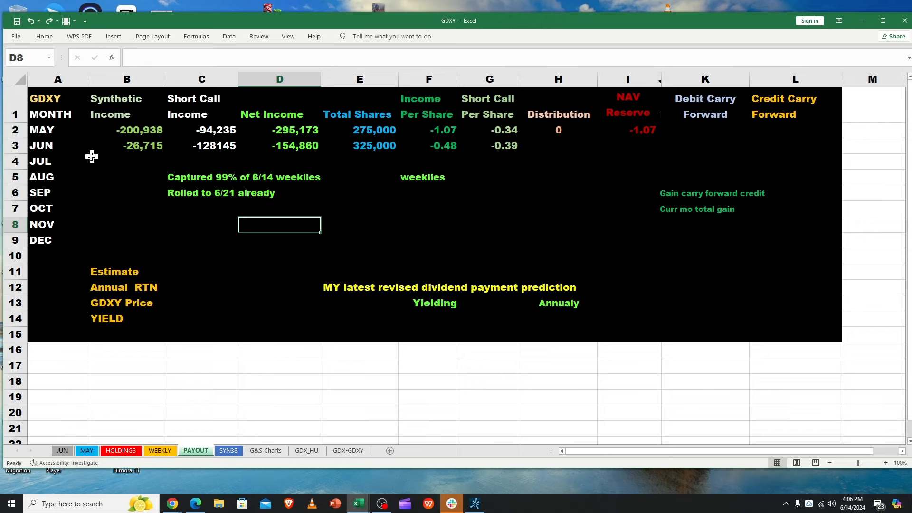
Switch to the MAY trades sheet.
click(87, 451)
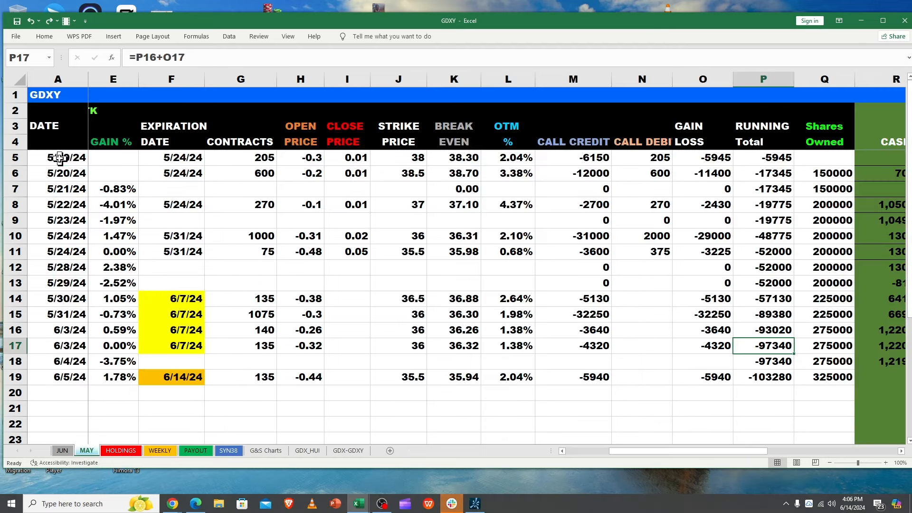
Check the first logged trade date, 5/20/2024, on the MAY sheet.
click(57, 158)
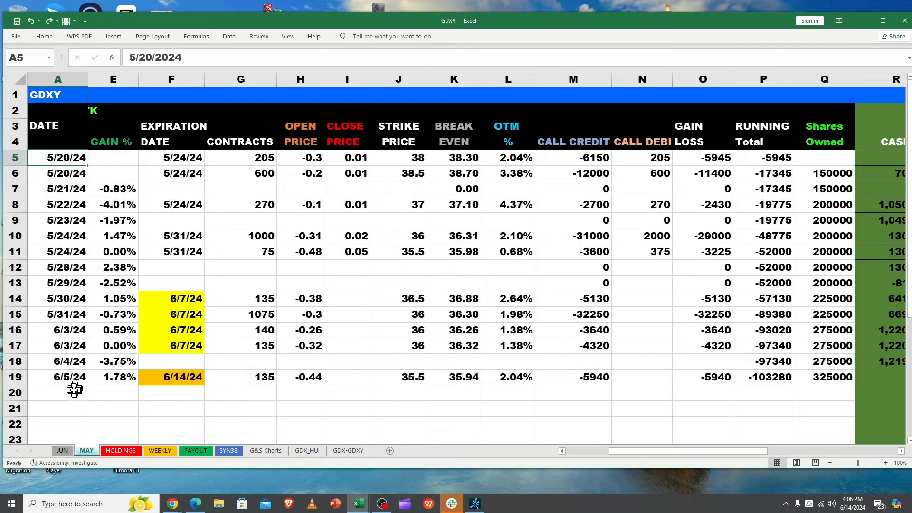
mouse_move(172, 472)
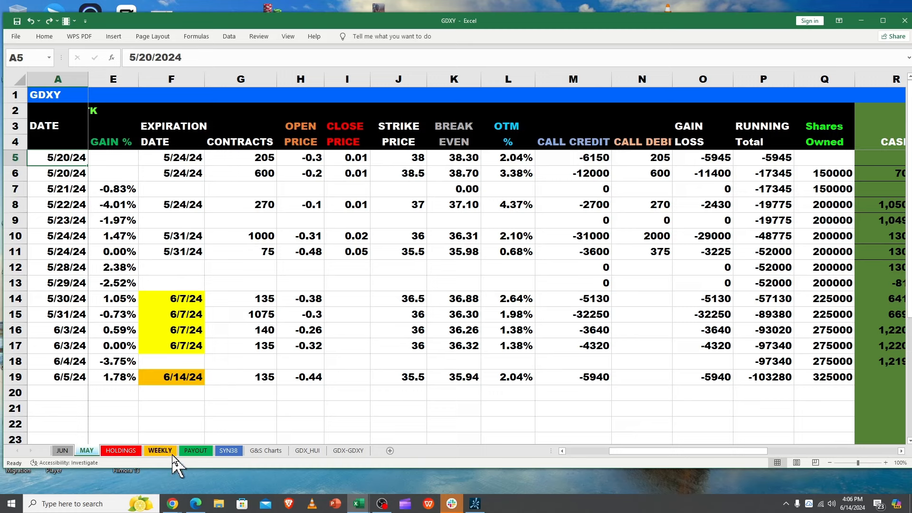
mouse_move(160, 476)
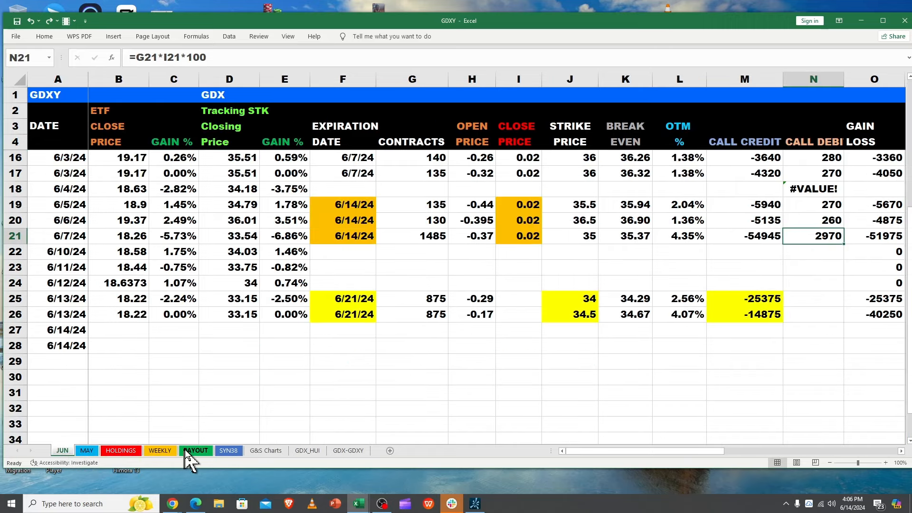
On PAYOUT, review the June short call and synthetic income formulas and the May and June income per share.
click(195, 450)
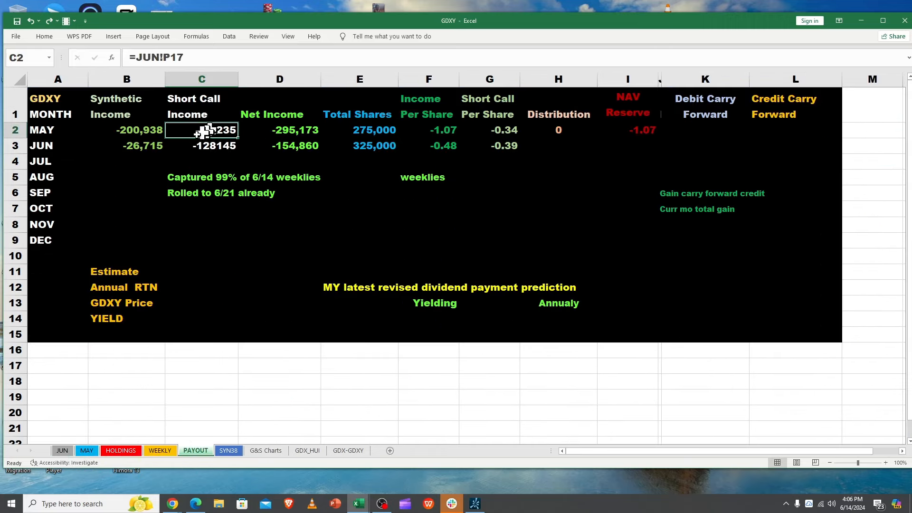
click(201, 145)
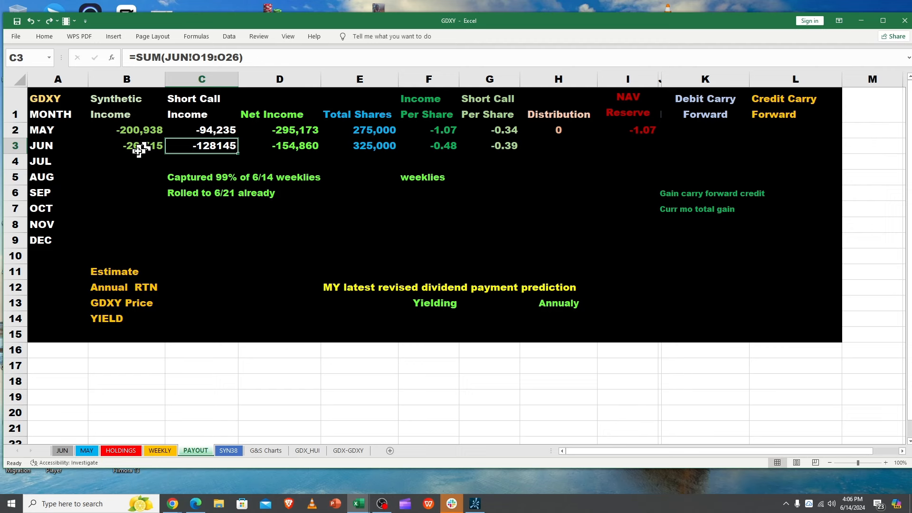
click(126, 146)
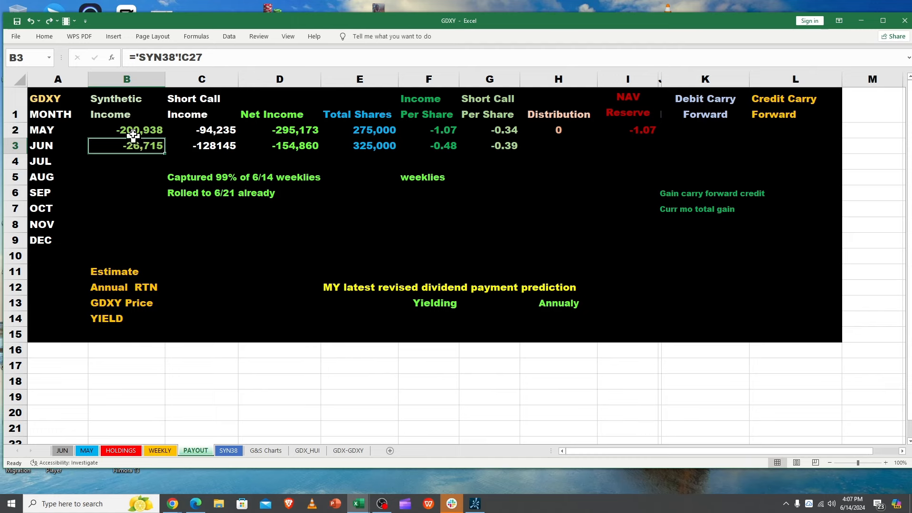
mouse_move(494, 123)
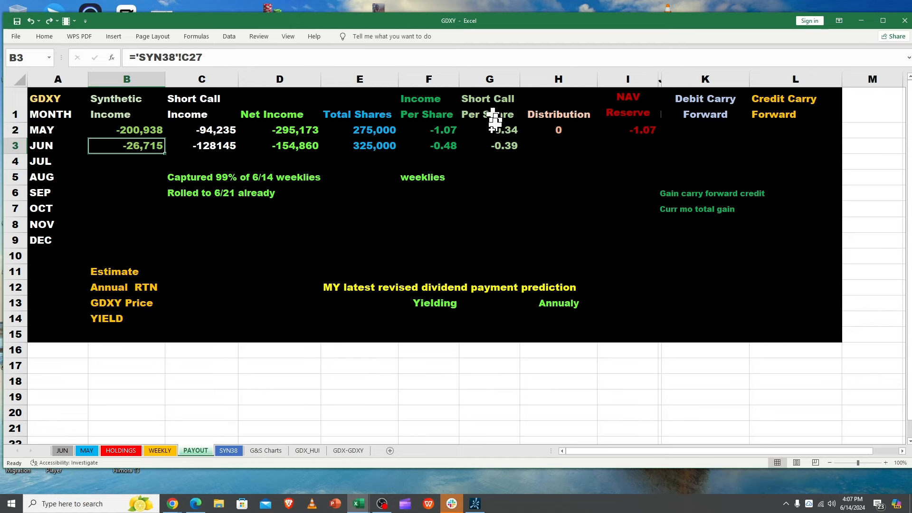
mouse_move(523, 154)
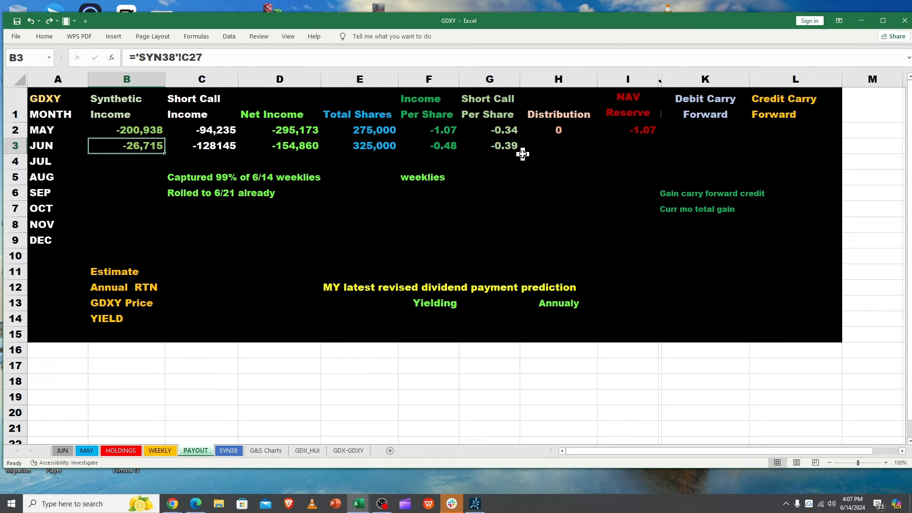
click(428, 129)
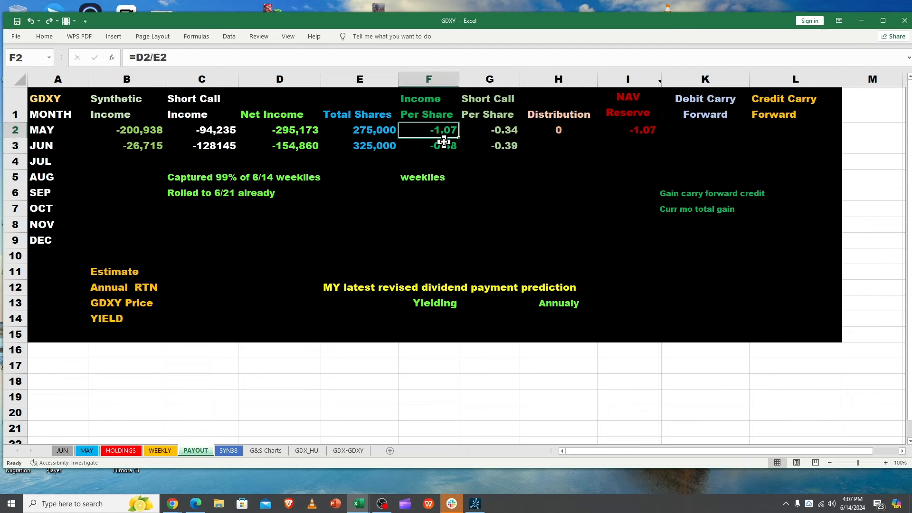
click(429, 147)
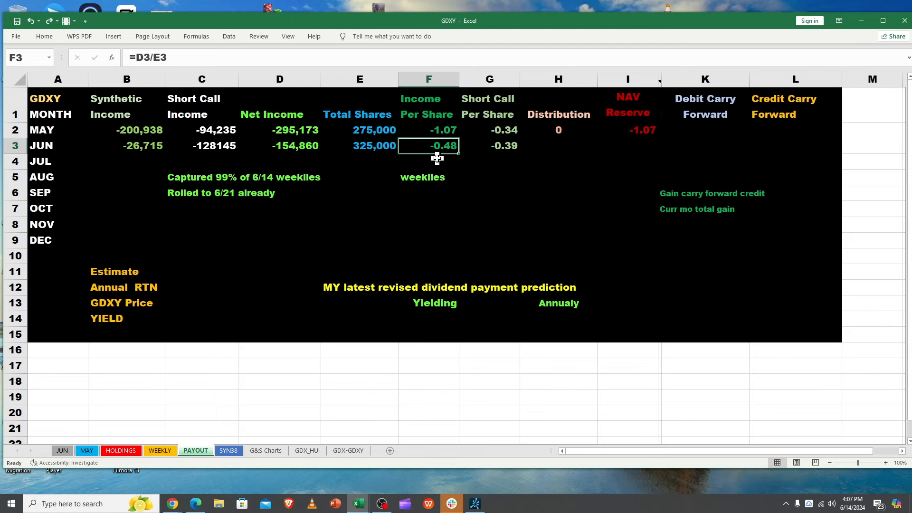
mouse_move(146, 438)
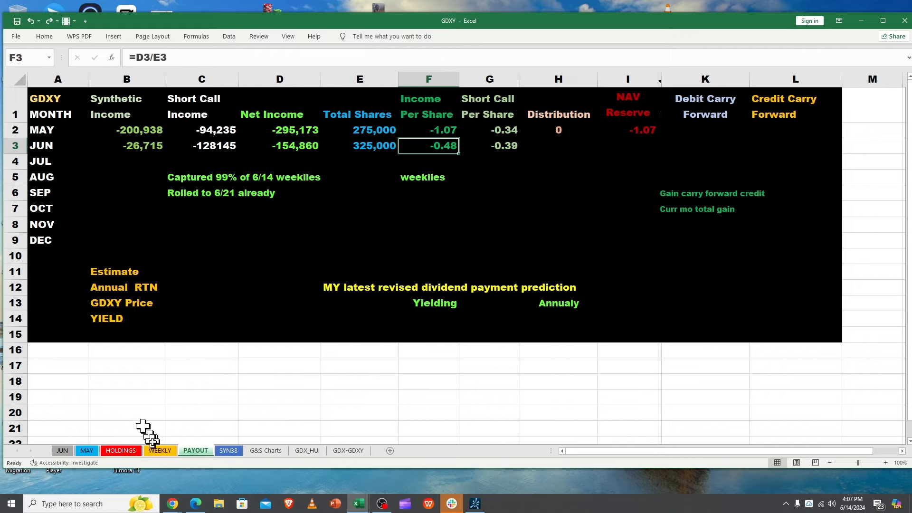
click(160, 451)
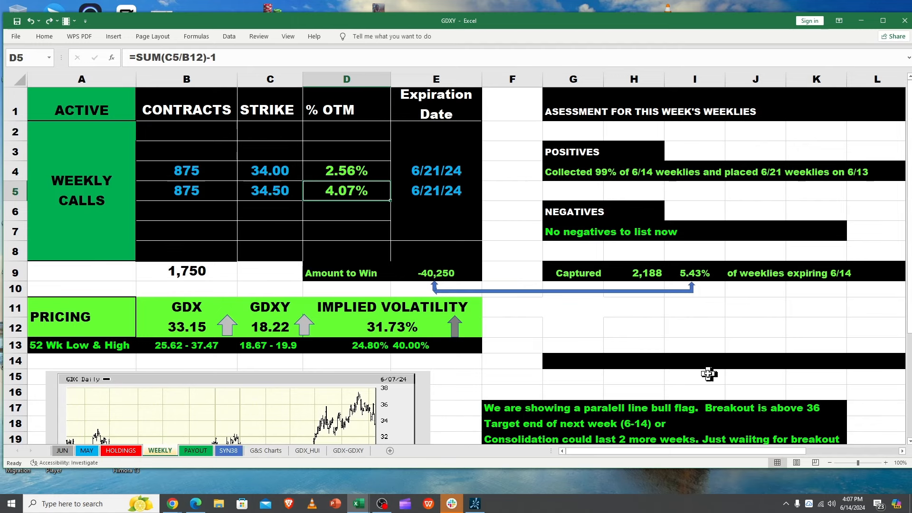
Look over the weekly call strikes including the 34.50 value, then switch to the SYN38 sheet.
click(695, 378)
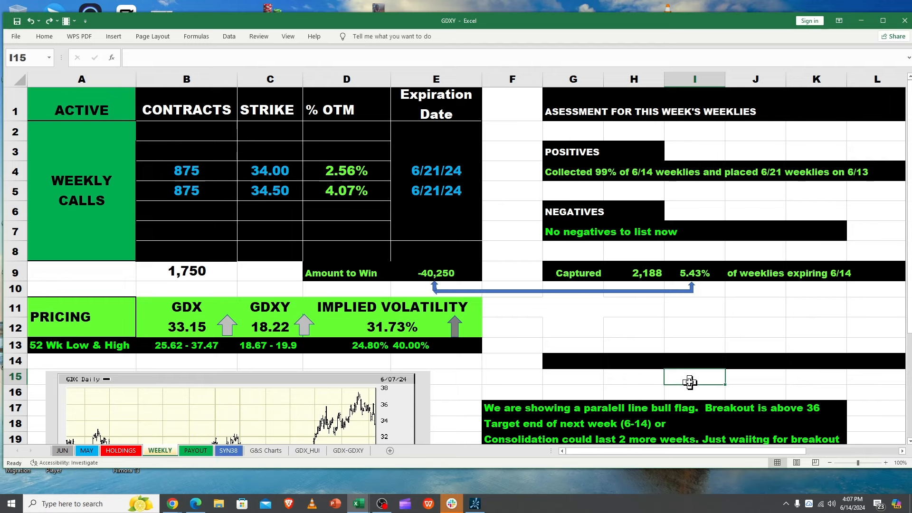
mouse_move(432, 298)
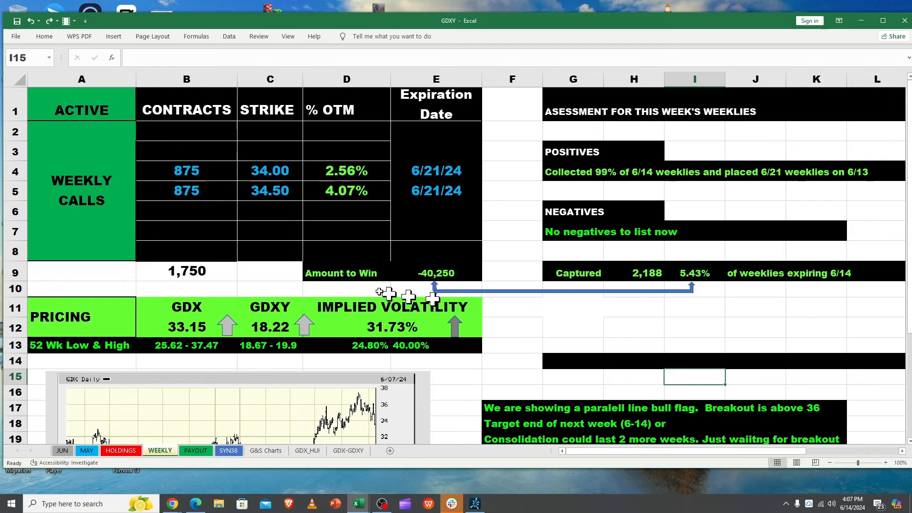
click(255, 272)
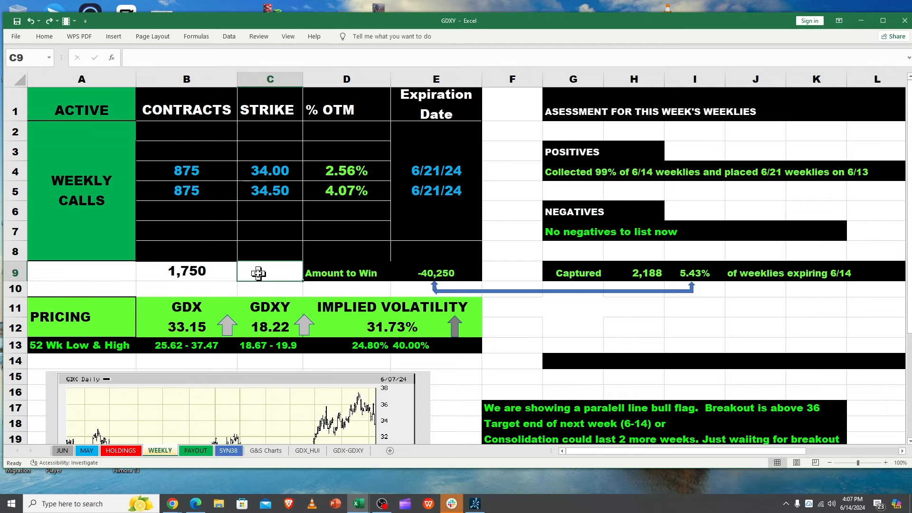
mouse_move(264, 271)
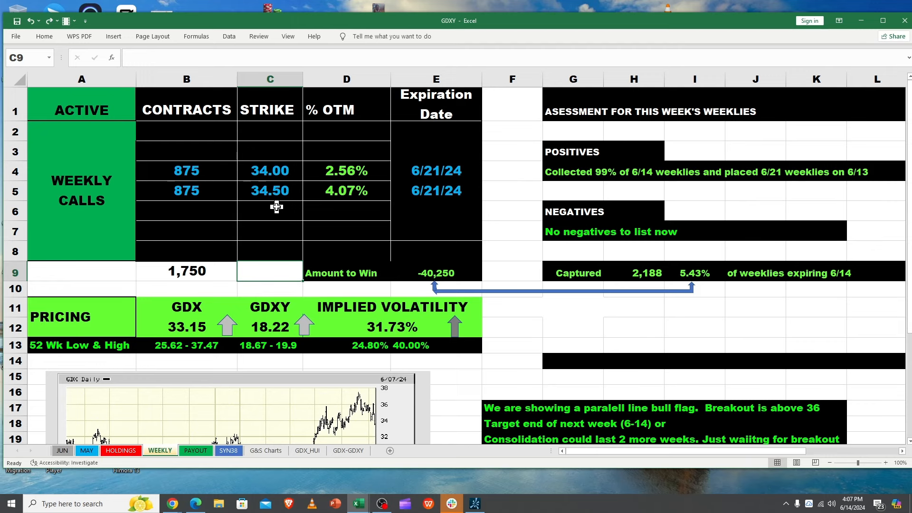
click(270, 190)
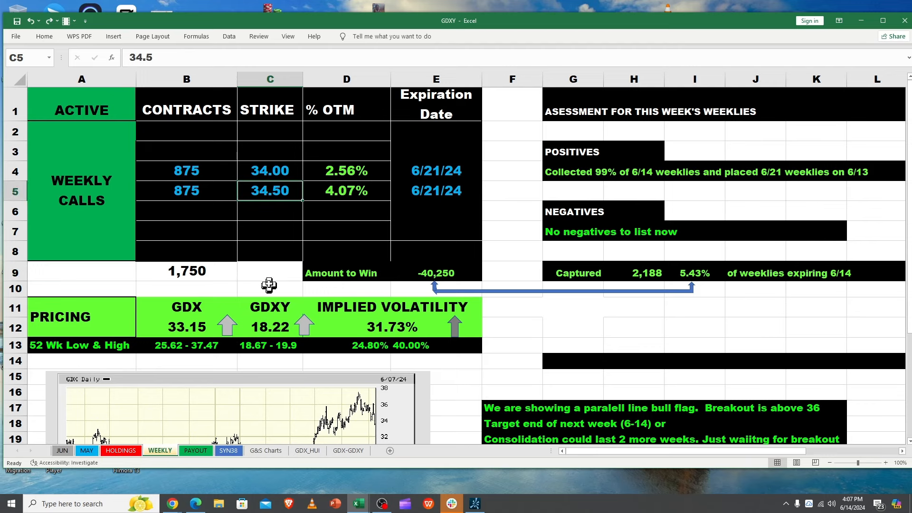
click(269, 272)
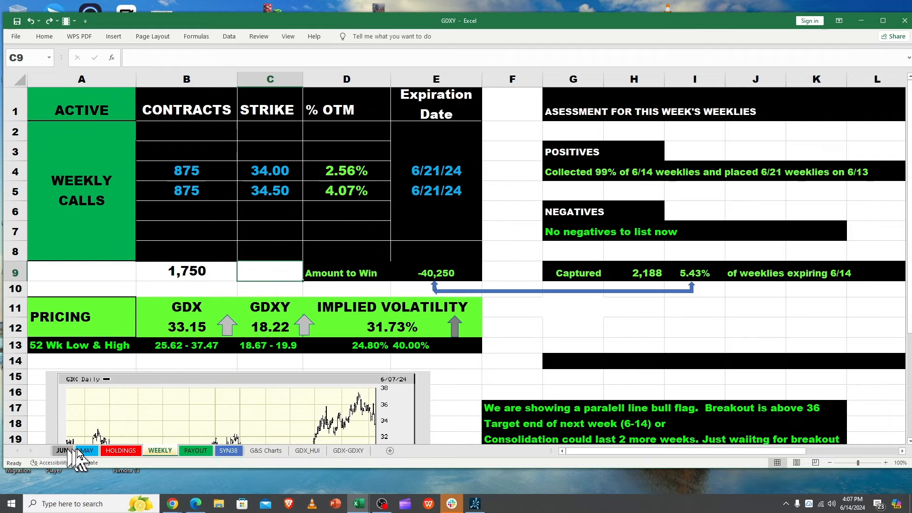
click(228, 450)
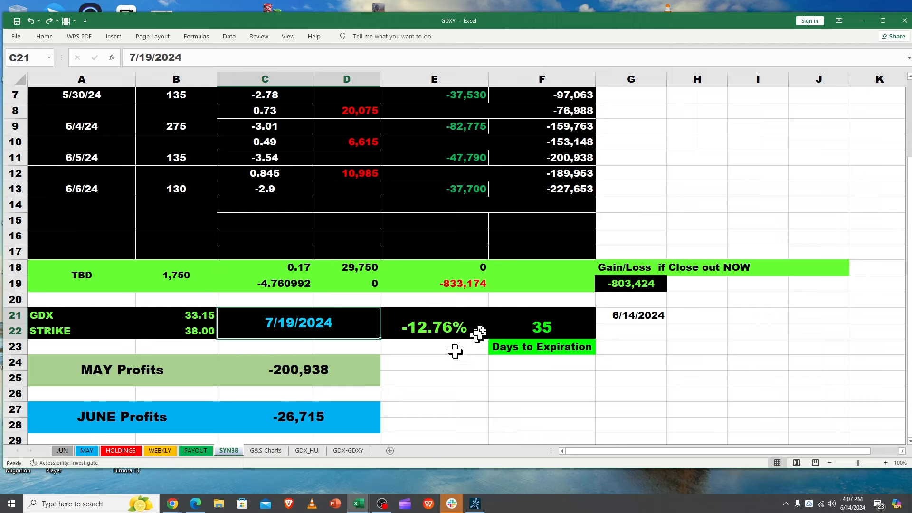
Review the SYN38 running gain/loss figures, then return to the PAYOUT monthly summary.
click(562, 188)
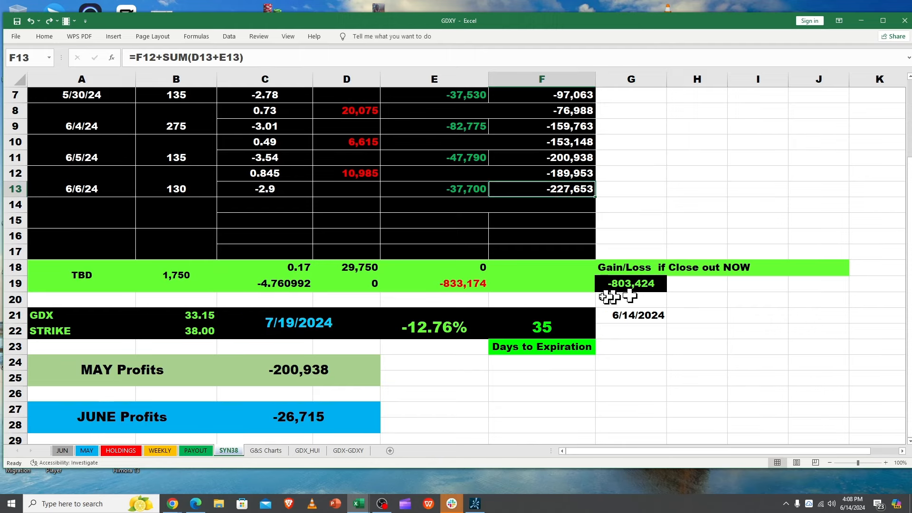
mouse_move(585, 297)
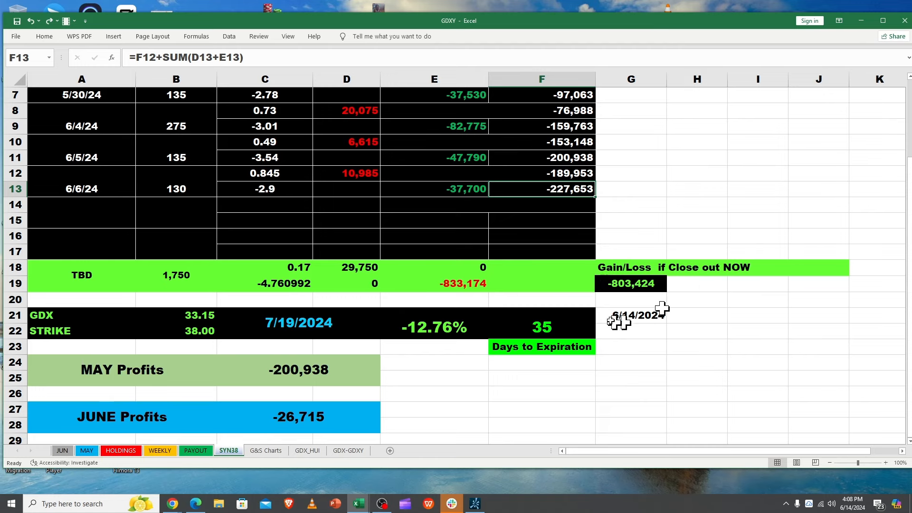
mouse_move(170, 476)
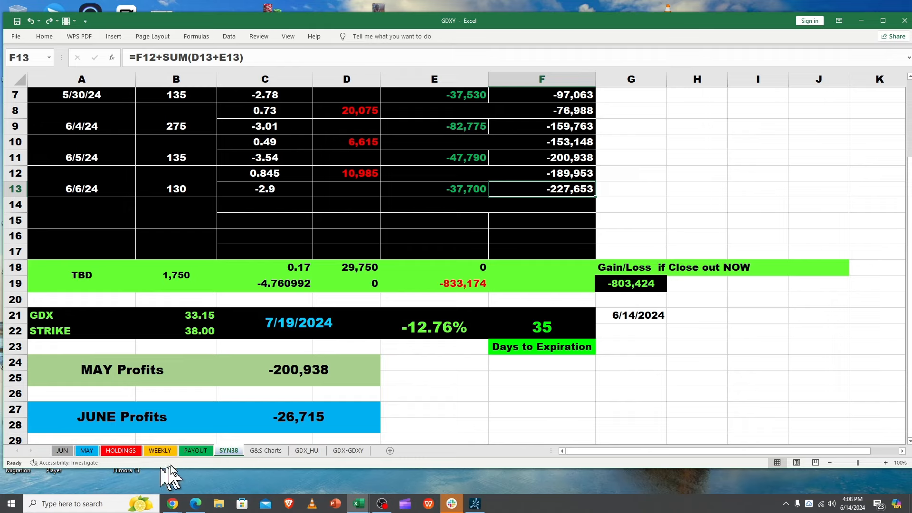
click(196, 451)
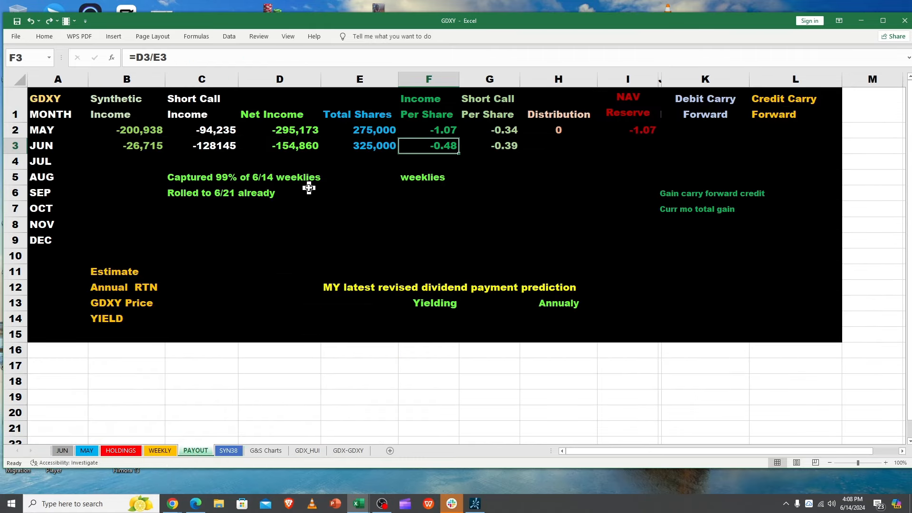
mouse_move(190, 193)
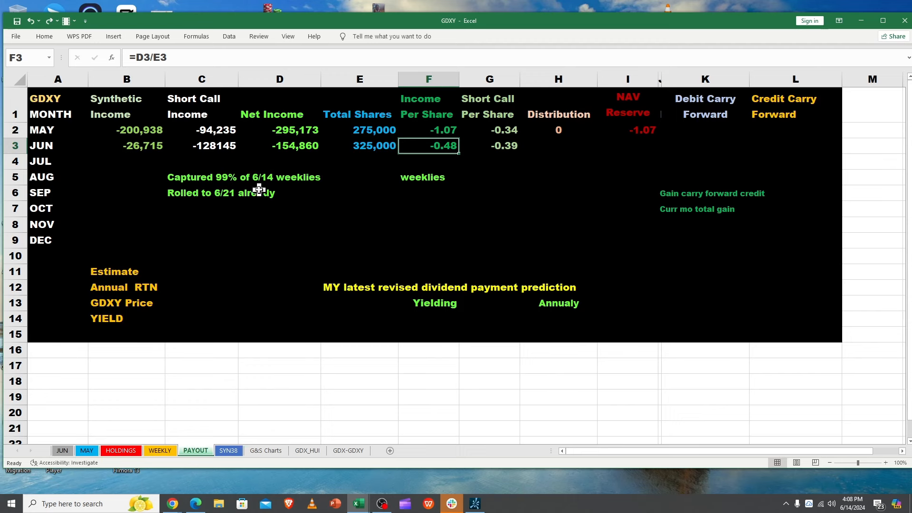
mouse_move(218, 151)
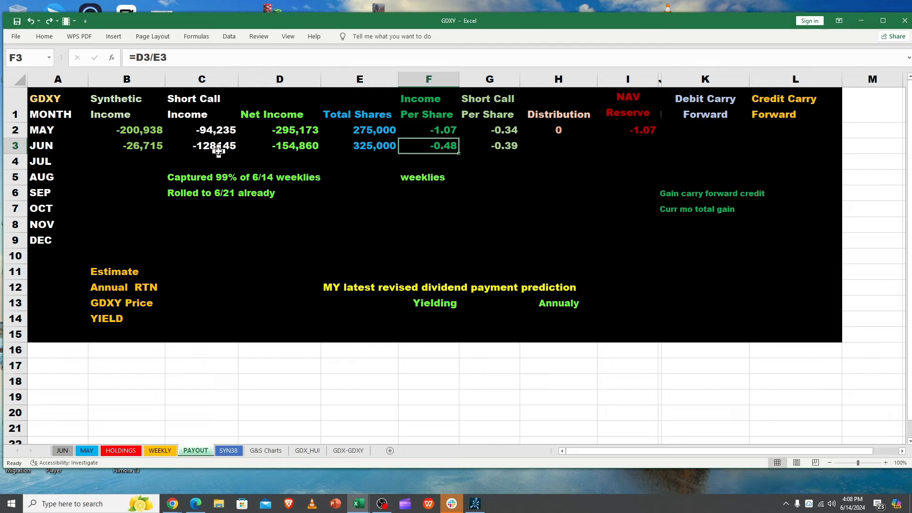
click(201, 146)
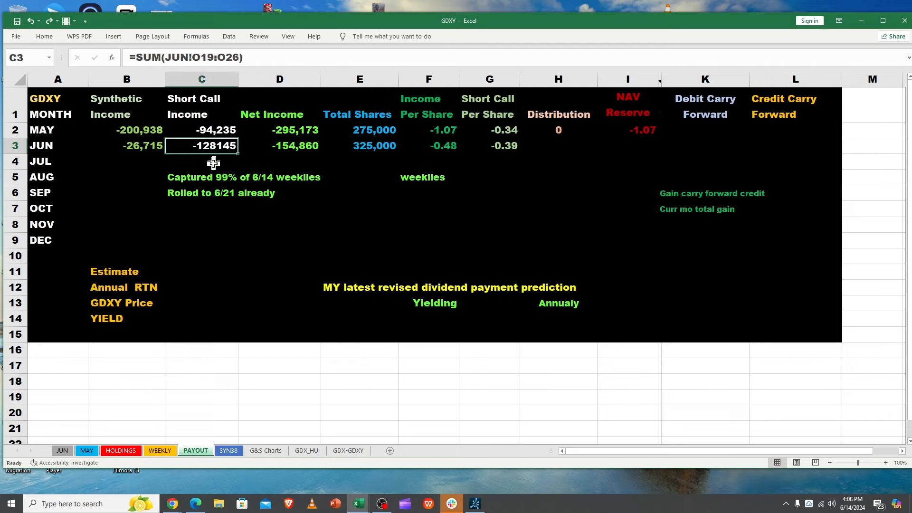
mouse_move(215, 162)
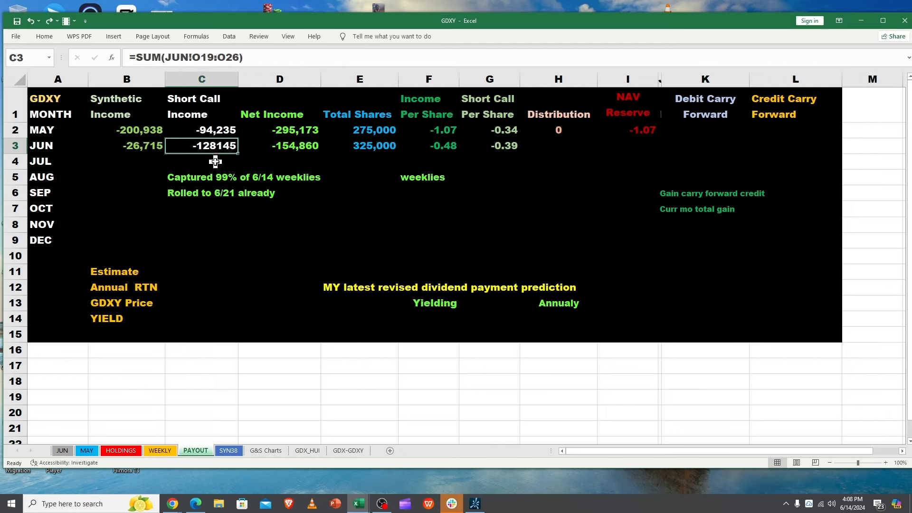
mouse_move(438, 148)
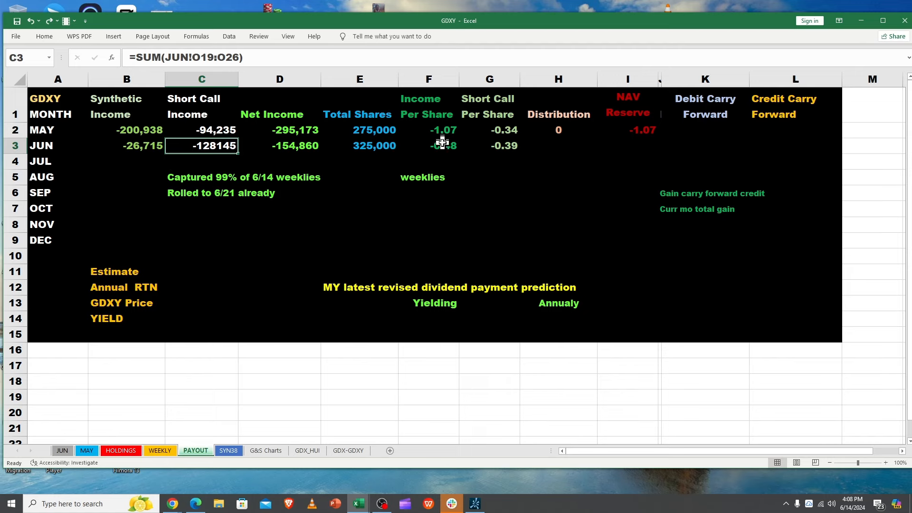
click(428, 162)
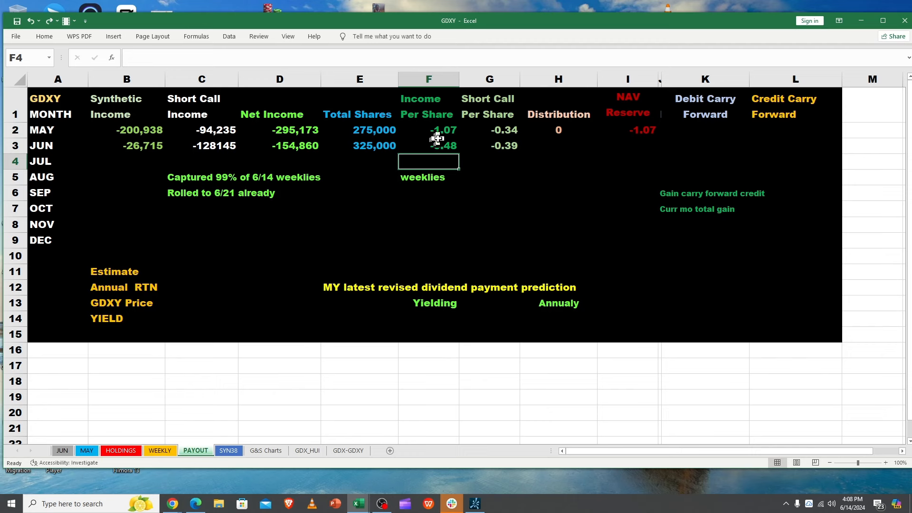
click(435, 146)
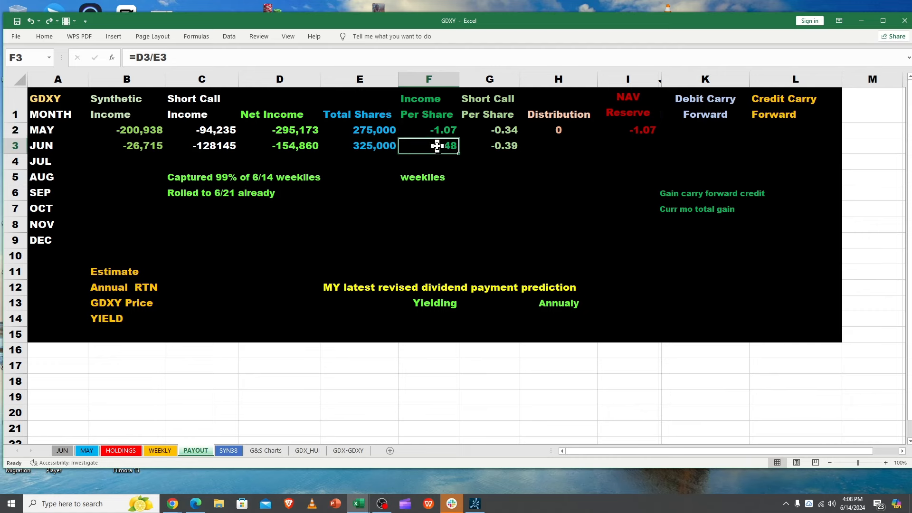
mouse_move(437, 148)
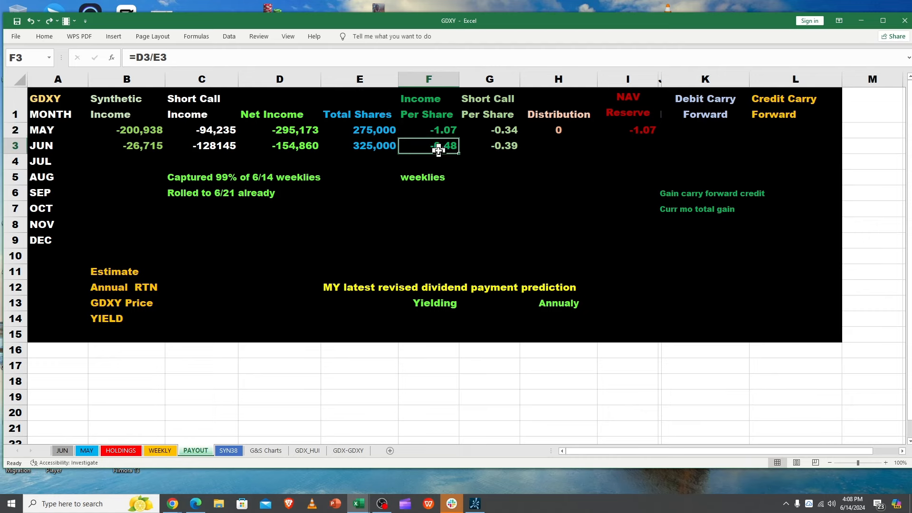